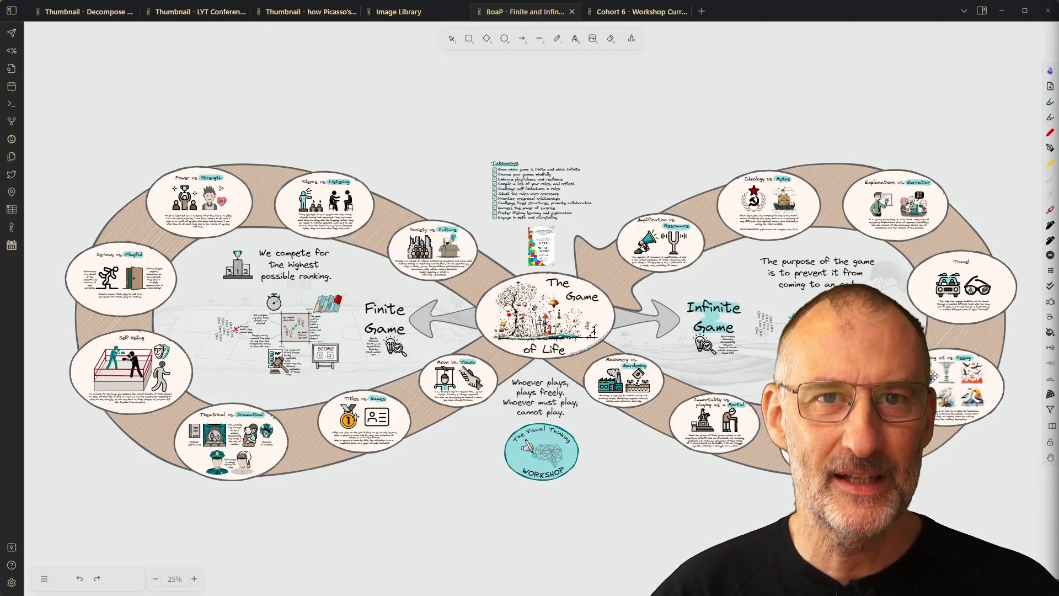
Open the embedded Move vs. Touch illustration from the Finite and Infinite Games drawing
{"action": "left_click", "coordinate": [450, 38]}
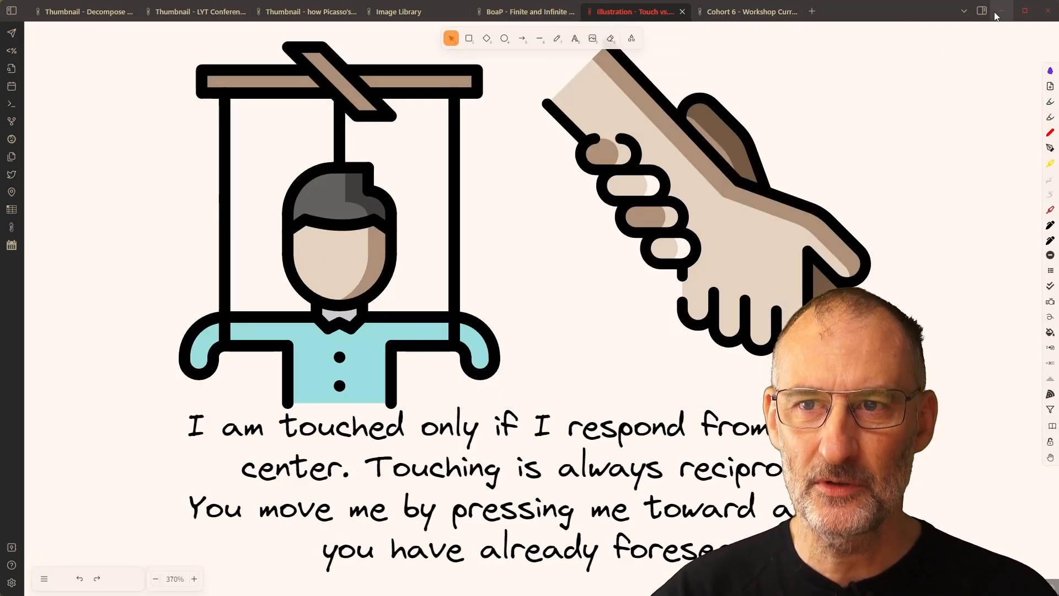
Check the illustration's backlinks, then return to the Finite and Infinite Games summary tab
{"action": "left_click", "coordinate": [980, 12]}
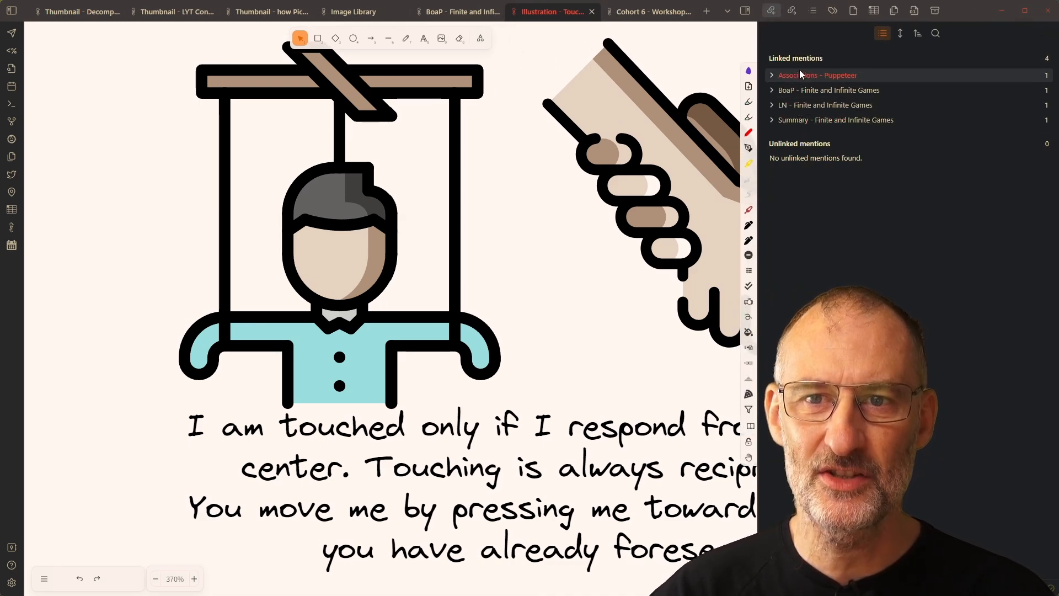
{"action": "mouse_move", "coordinate": [766, 41]}
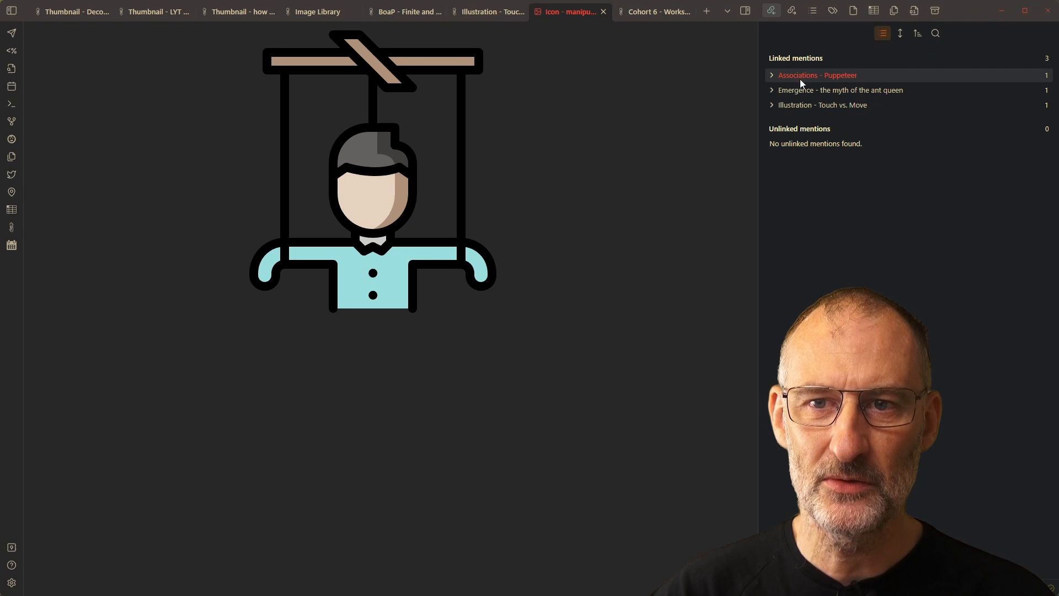
{"action": "mouse_move", "coordinate": [822, 105]}
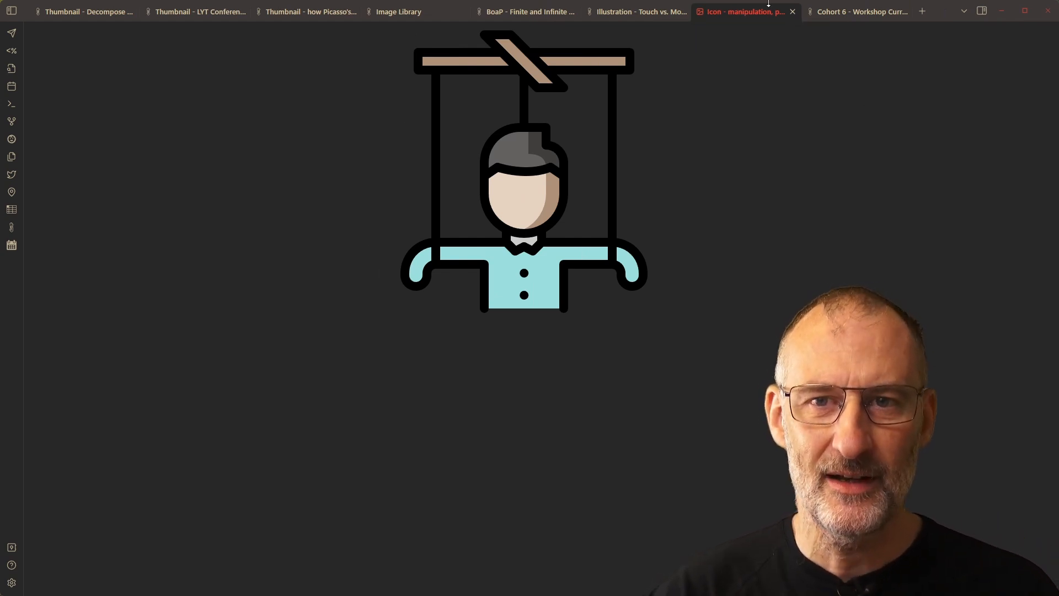
{"action": "left_click", "coordinate": [635, 12]}
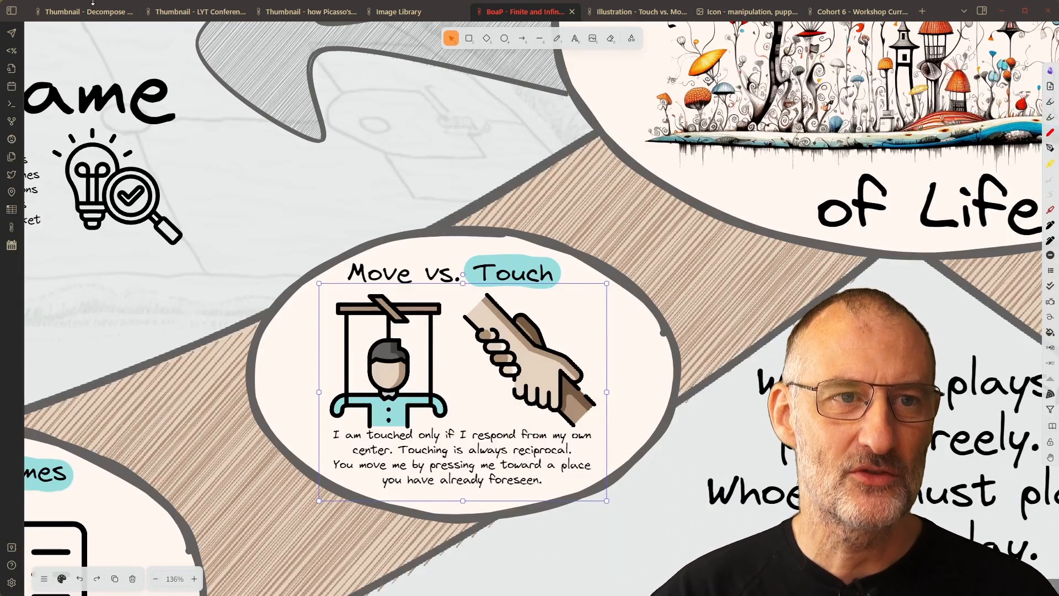
Show the Thumbnail - Decompose tab with its Icons, visual idea and story triangle
{"action": "left_click", "coordinate": [81, 11]}
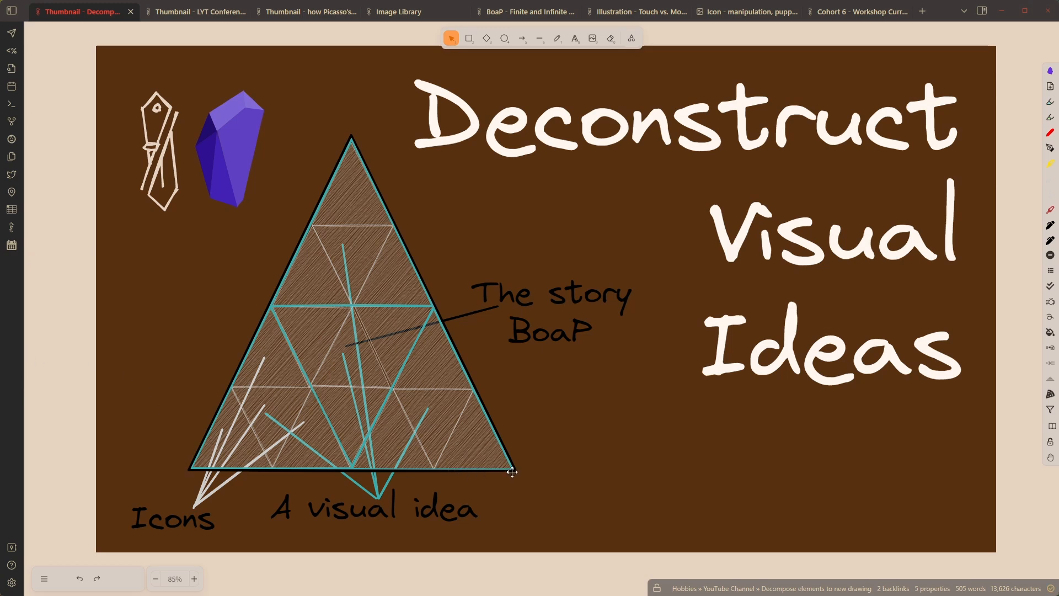
{"action": "mouse_move", "coordinate": [533, 394]}
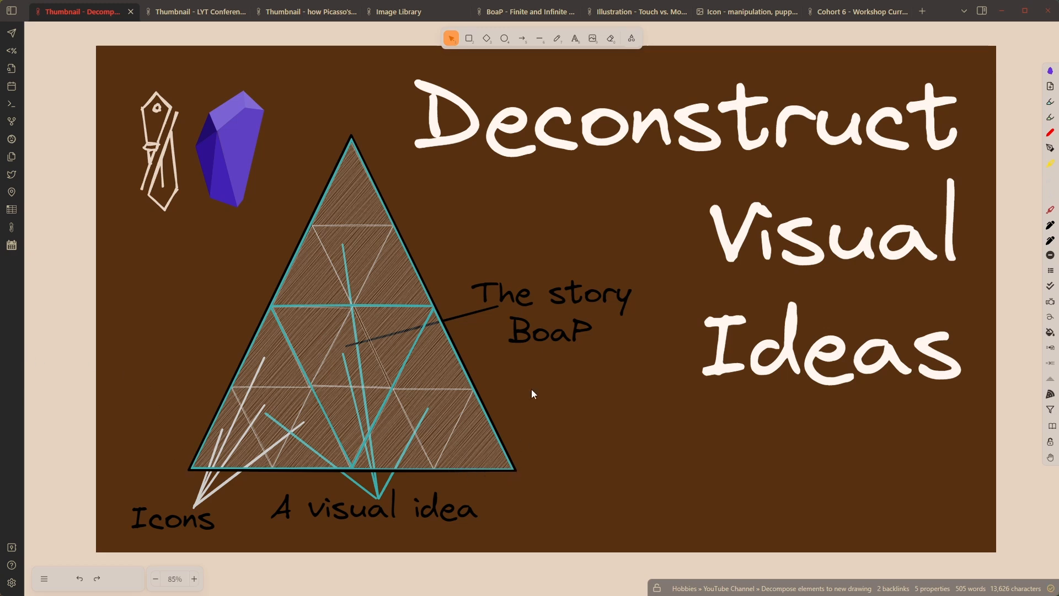
{"action": "mouse_move", "coordinate": [285, 413]}
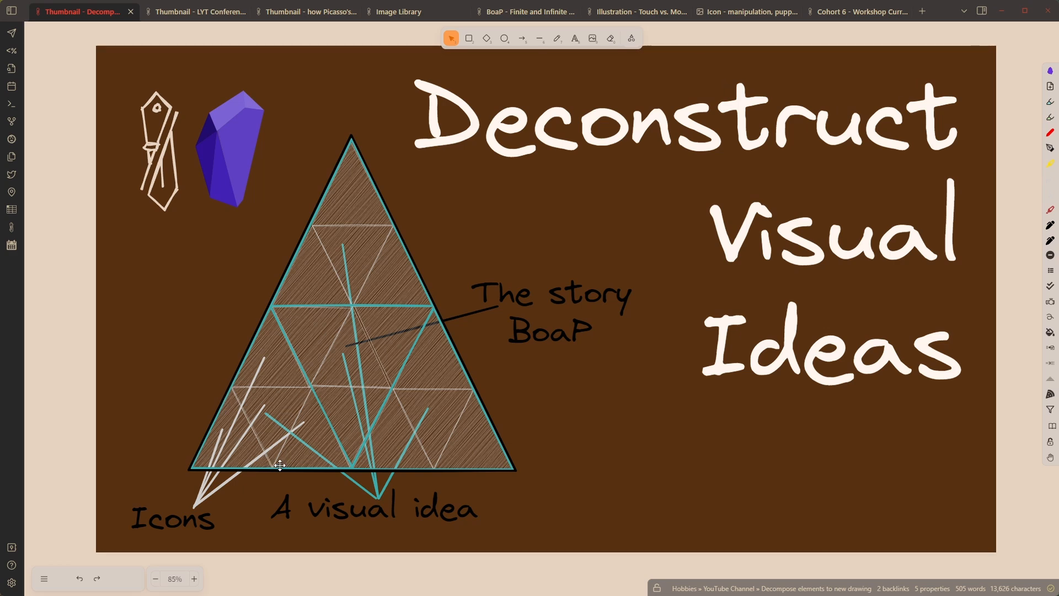
{"action": "mouse_move", "coordinate": [303, 388]}
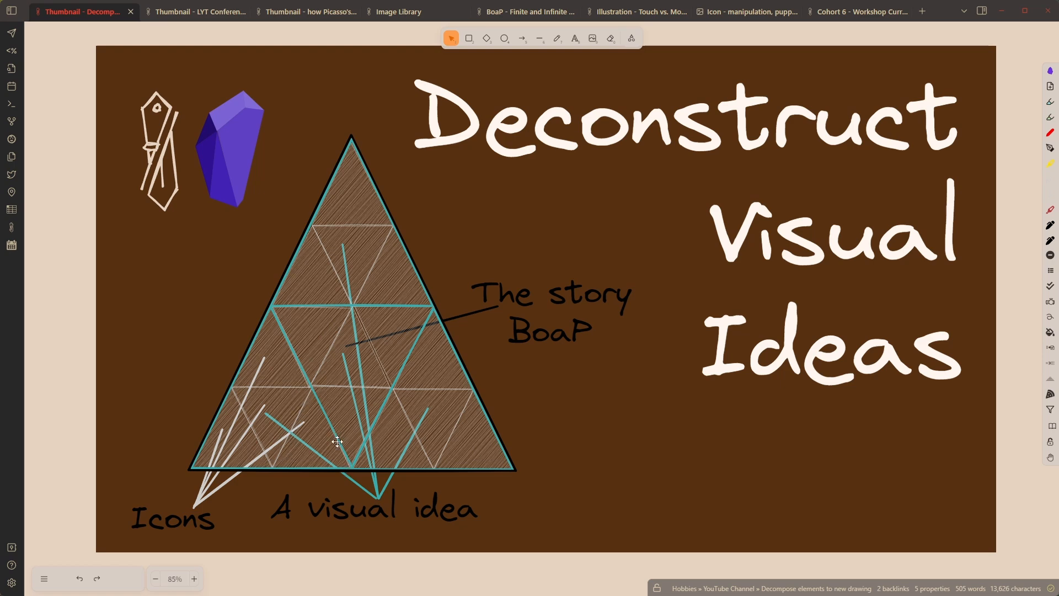
{"action": "mouse_move", "coordinate": [286, 446]}
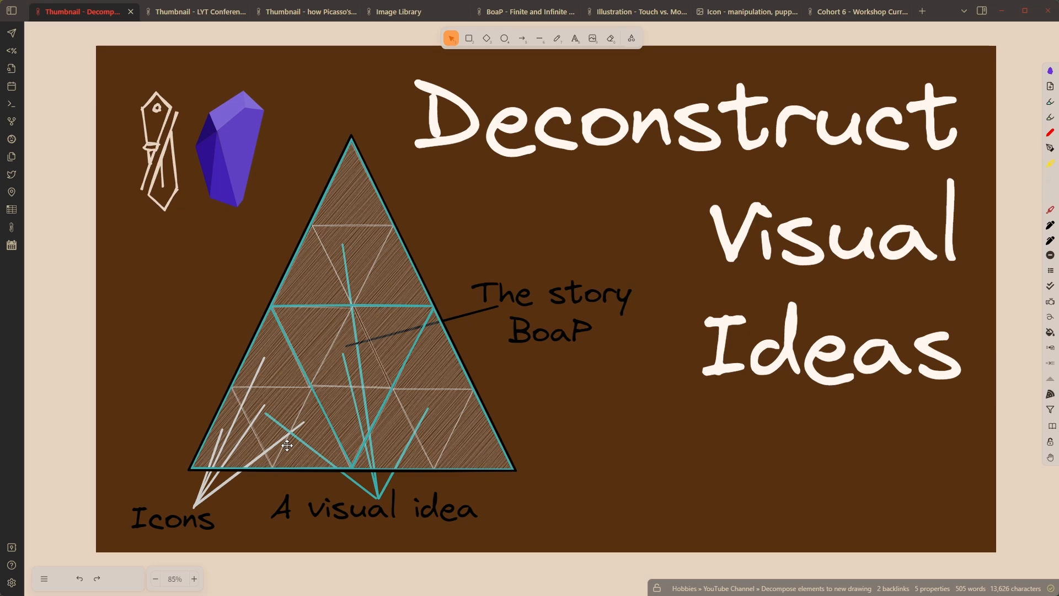
{"action": "mouse_move", "coordinate": [283, 336]}
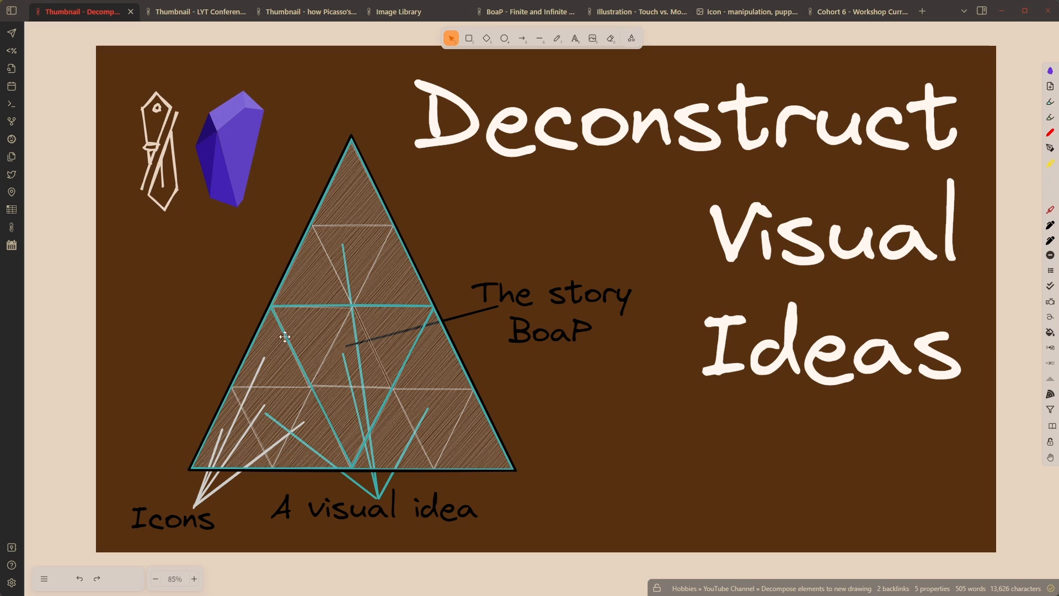
{"action": "mouse_move", "coordinate": [227, 350]}
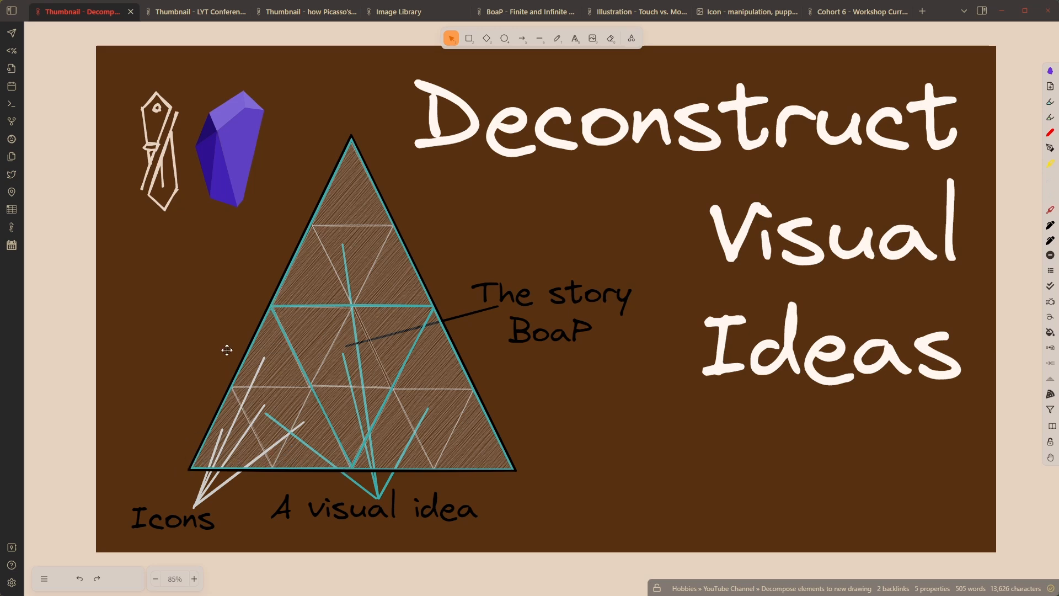
{"action": "mouse_move", "coordinate": [181, 466]}
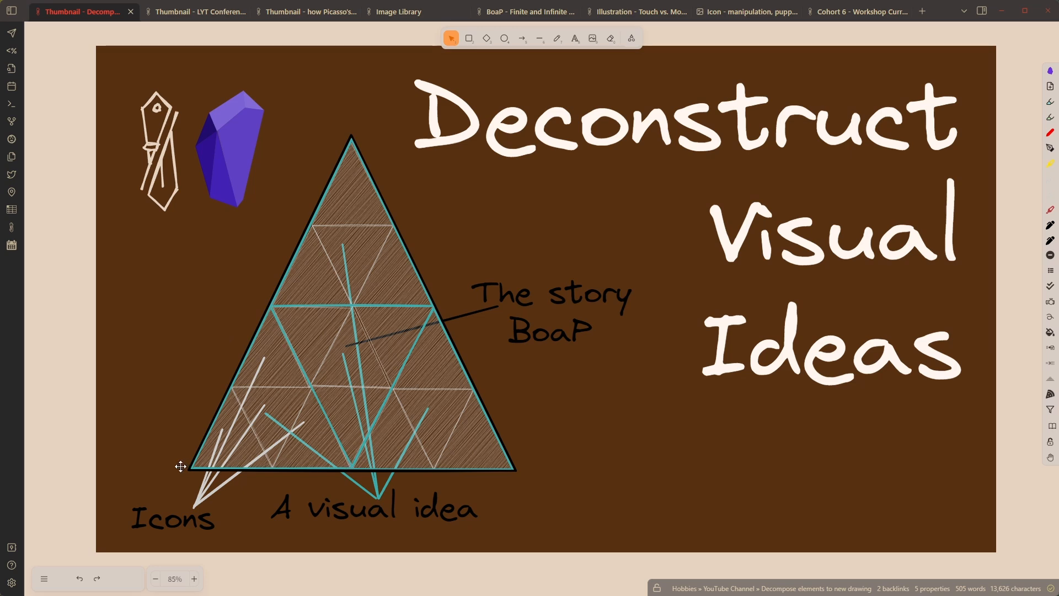
{"action": "mouse_move", "coordinate": [354, 150]}
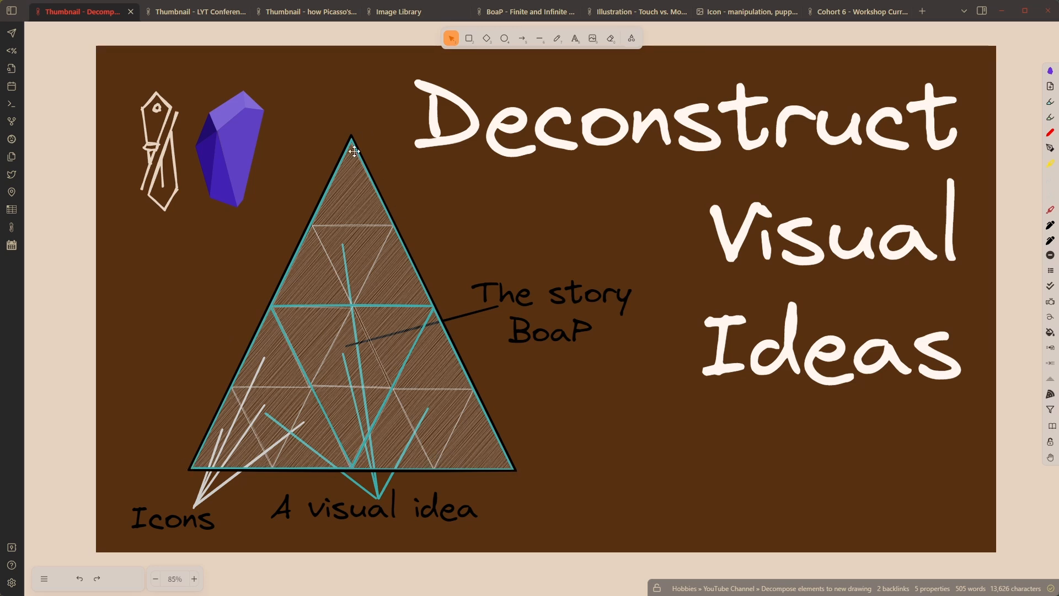
{"action": "mouse_move", "coordinate": [192, 458]}
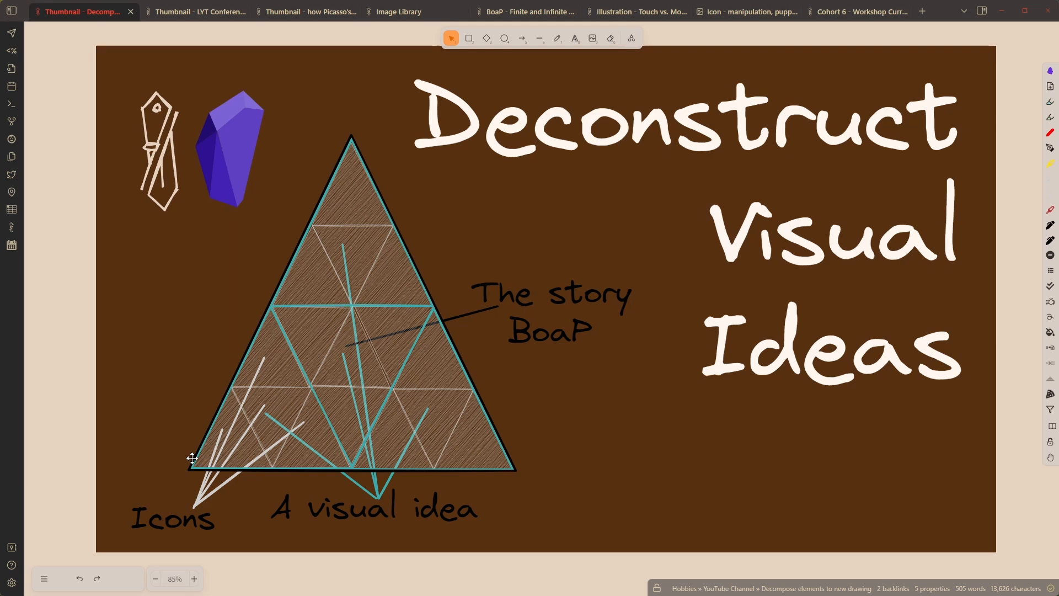
{"action": "mouse_move", "coordinate": [257, 368]}
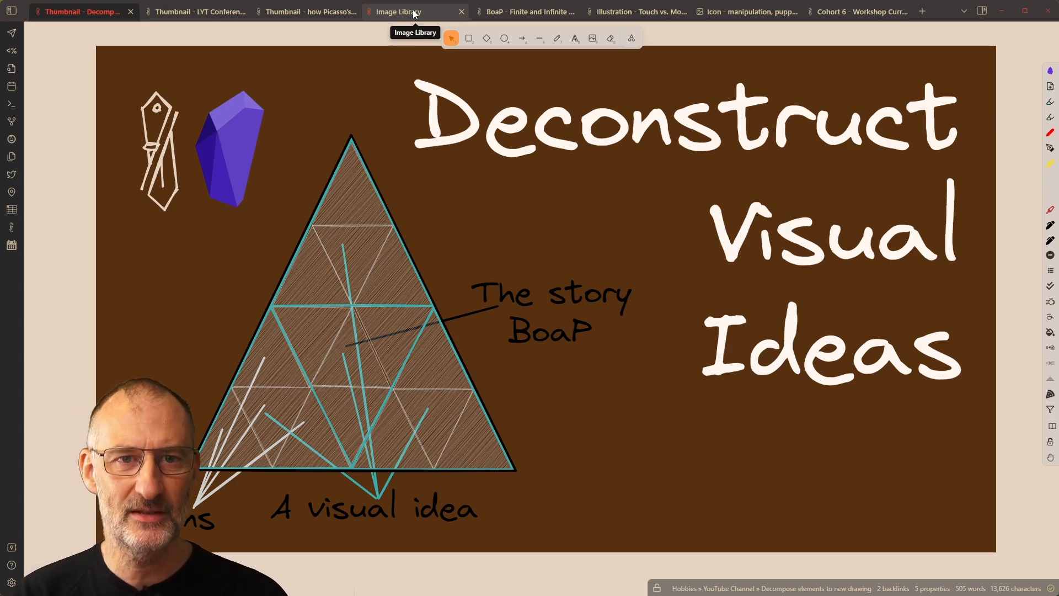
Browse the Image Library and search "pupp" to find the puppeteer icon
{"action": "left_click", "coordinate": [397, 12]}
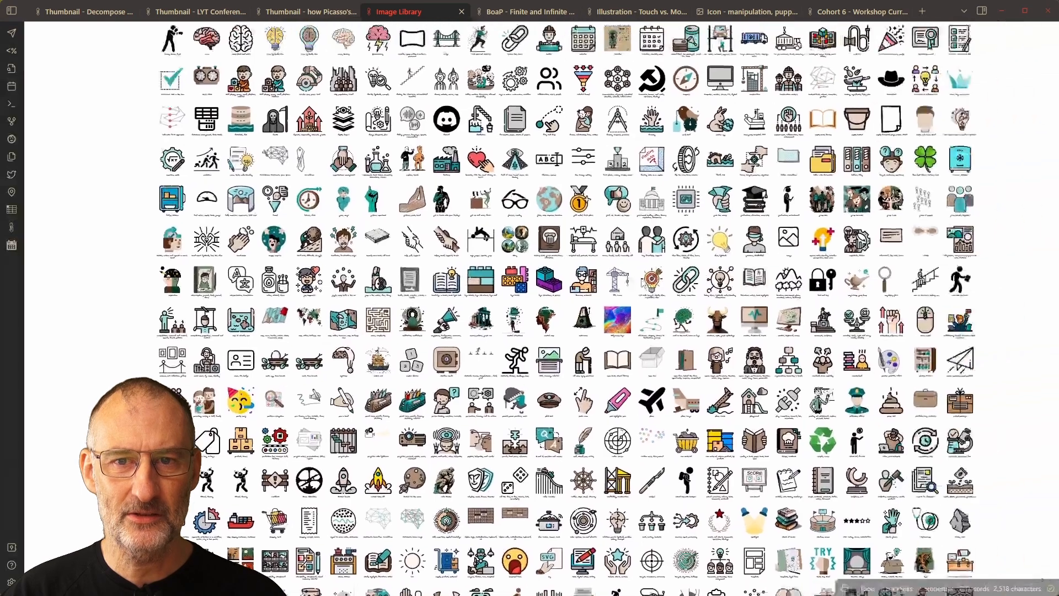
{"action": "scroll", "scroll_direction": "up", "scroll_amount": 3}
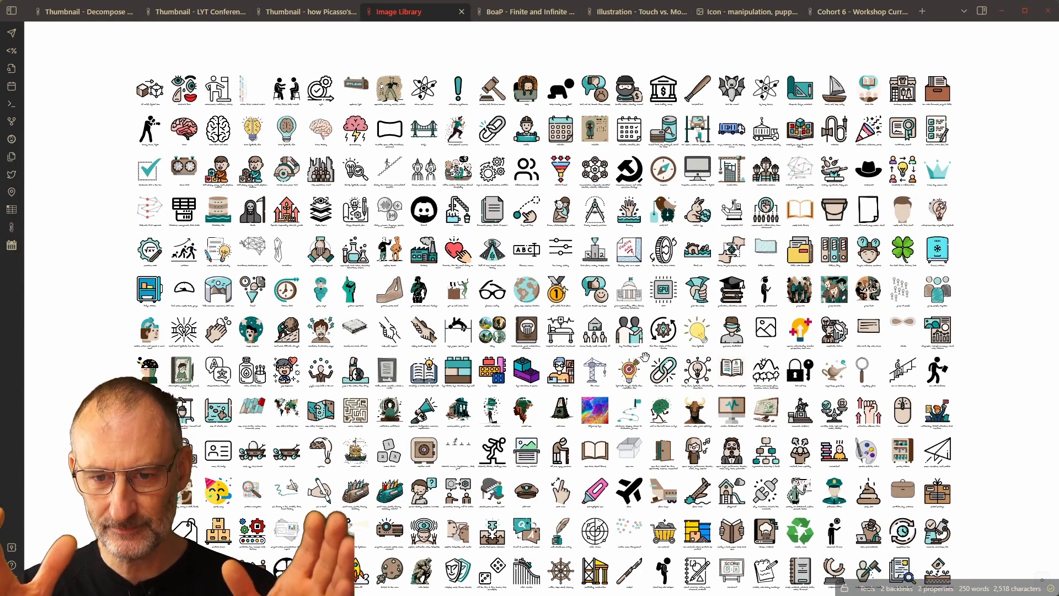
{"action": "scroll", "scroll_direction": "down", "scroll_amount": 3}
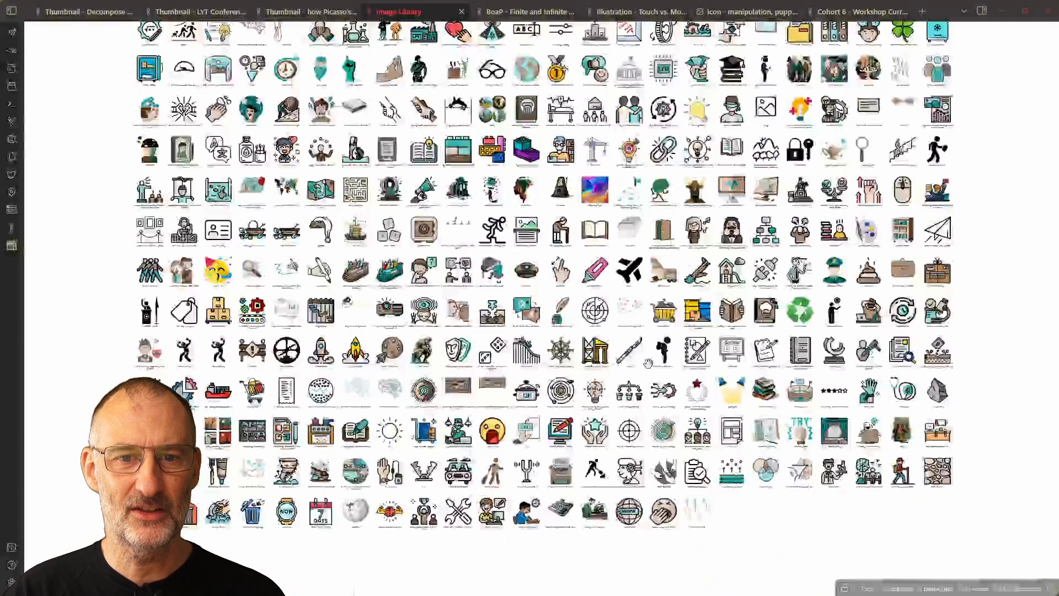
{"action": "scroll", "scroll_direction": "up", "scroll_amount": 3}
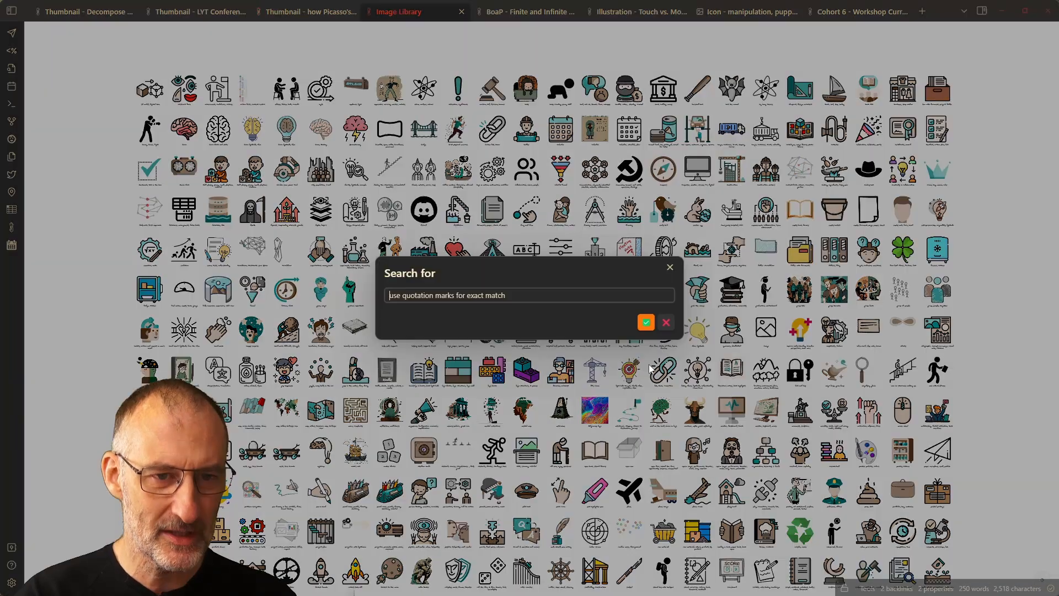
{"action": "type", "text": "pupp"}
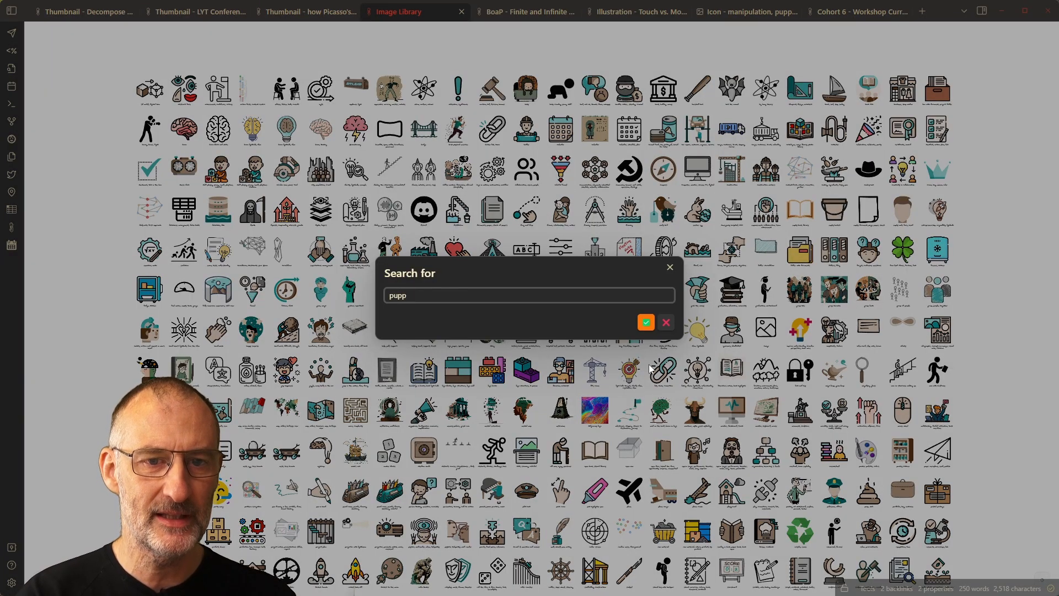
{"action": "left_click", "coordinate": [645, 322]}
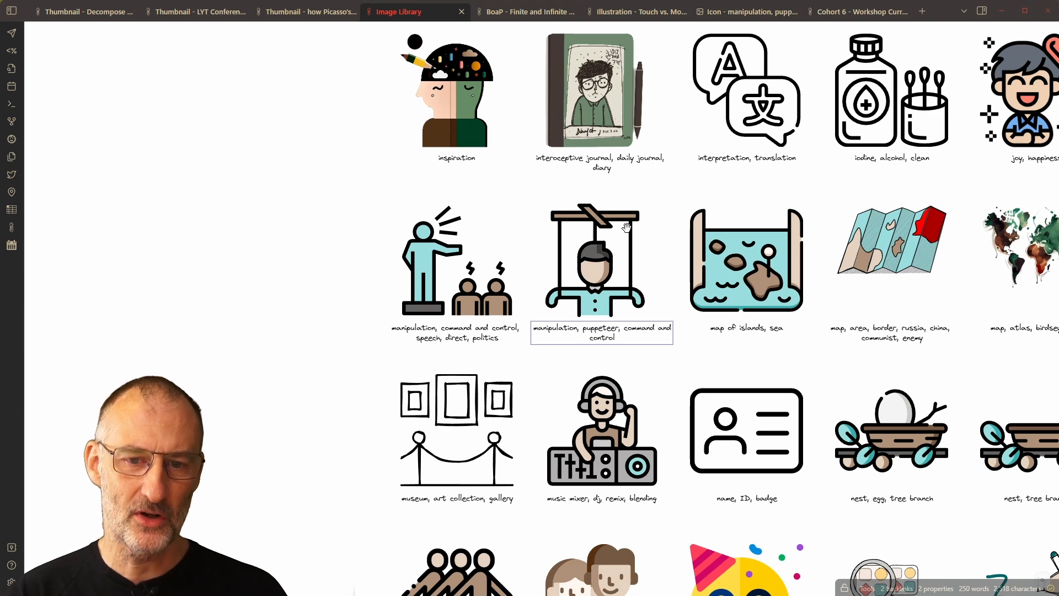
{"action": "mouse_move", "coordinate": [305, 11]}
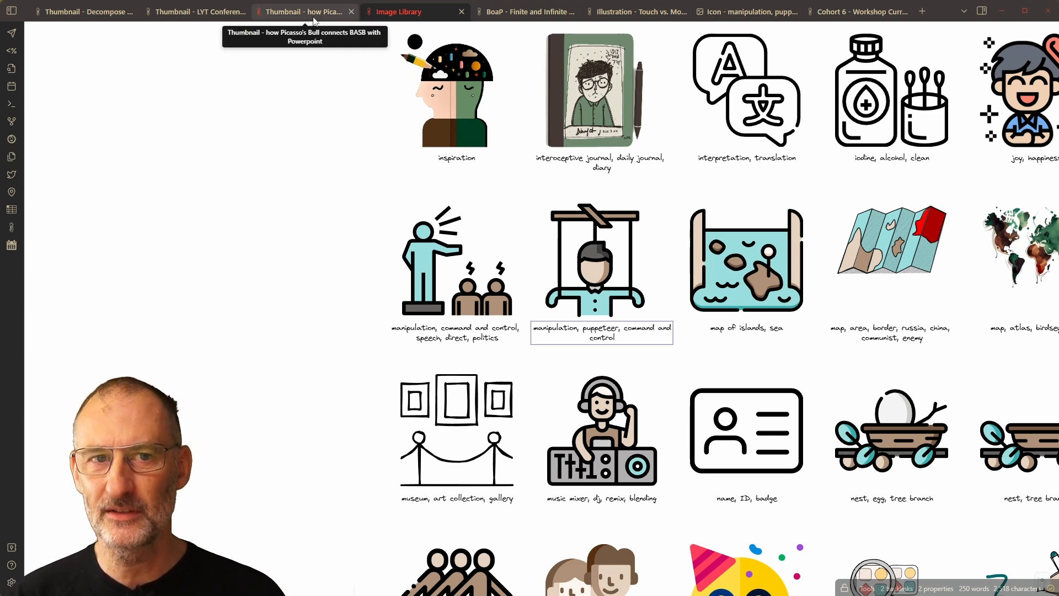
View the Picasso's Bull thumbnail, then the Thumbnail - LYT Conference drawing
{"action": "left_click", "coordinate": [304, 12]}
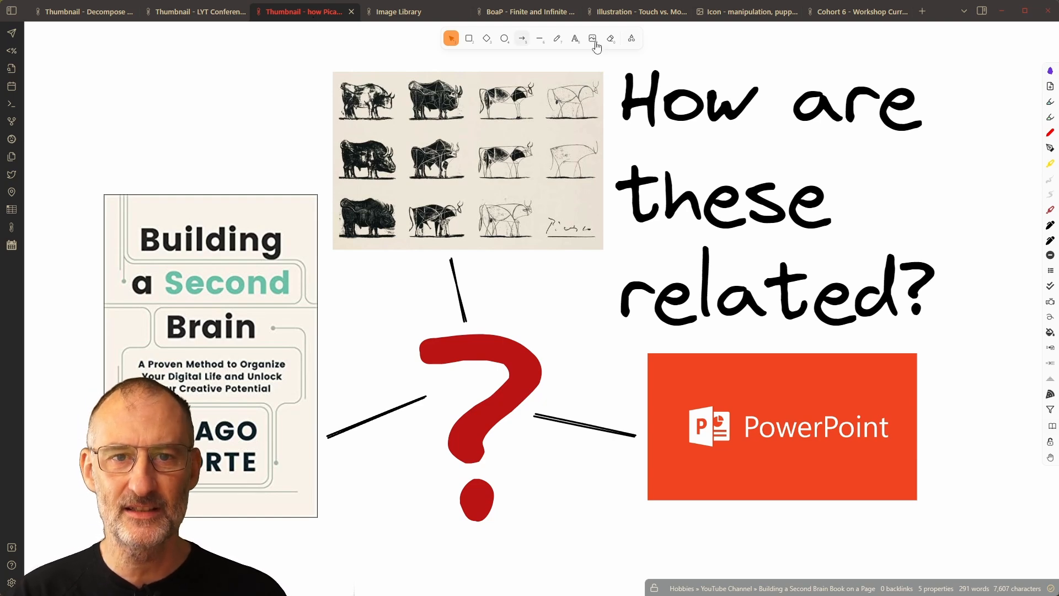
{"action": "mouse_move", "coordinate": [376, 524]}
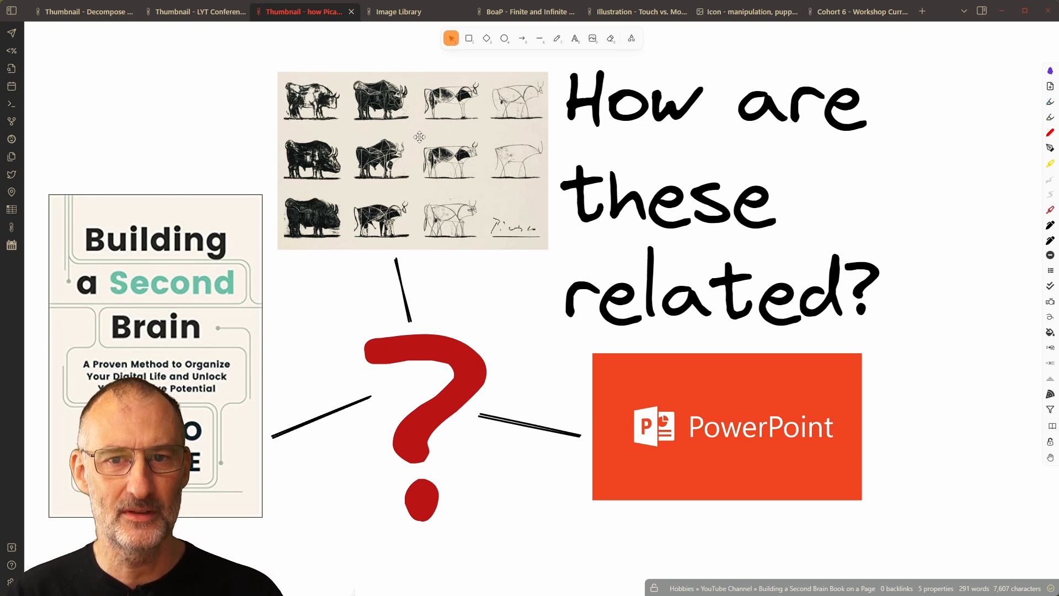
{"action": "mouse_move", "coordinate": [487, 38]}
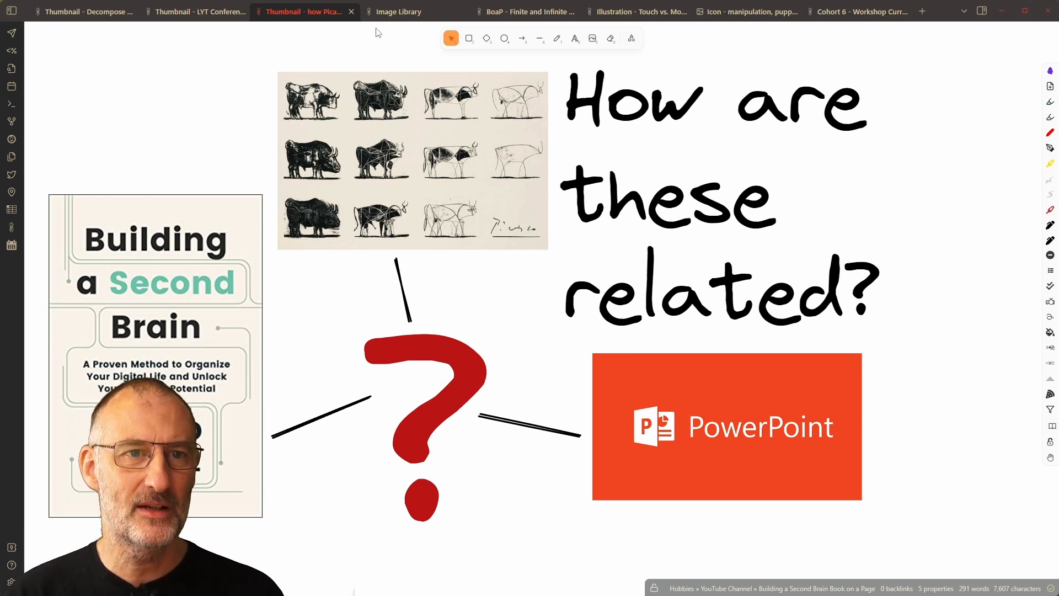
{"action": "left_click", "coordinate": [194, 11]}
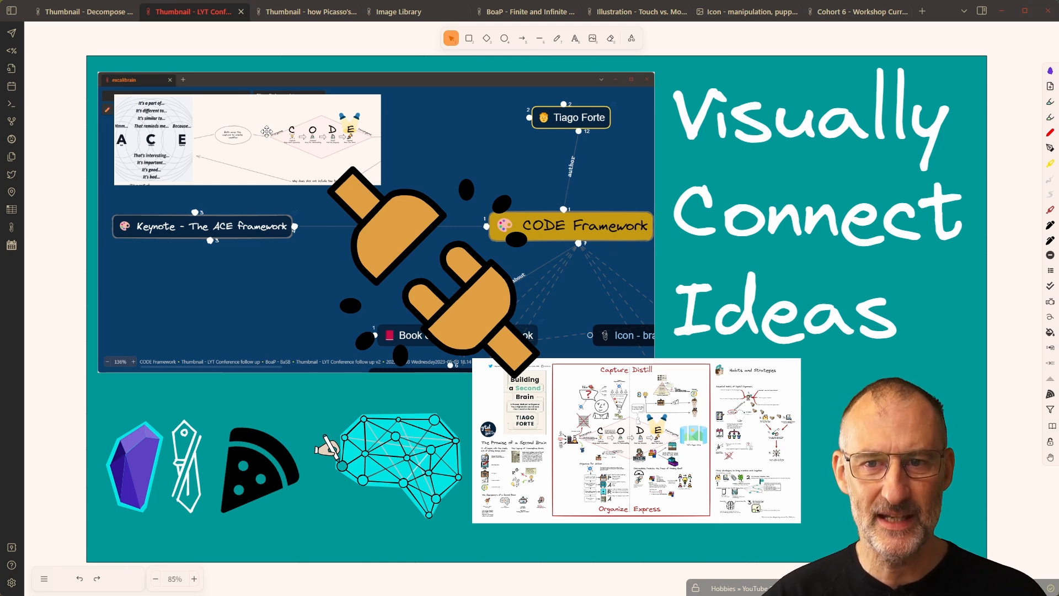
{"action": "mouse_move", "coordinate": [735, 282]}
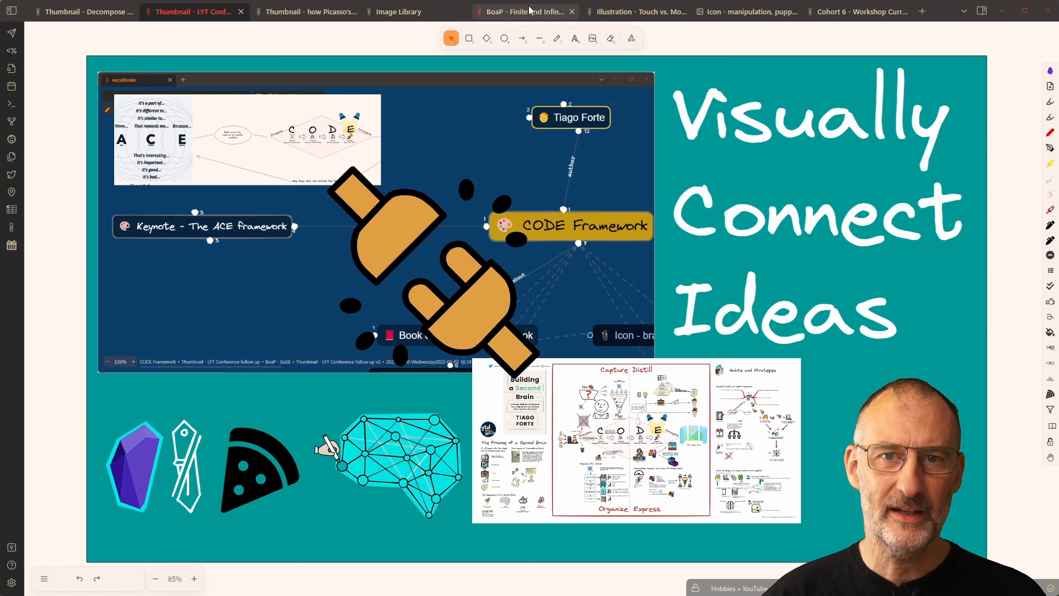
{"action": "mouse_move", "coordinate": [743, 12]}
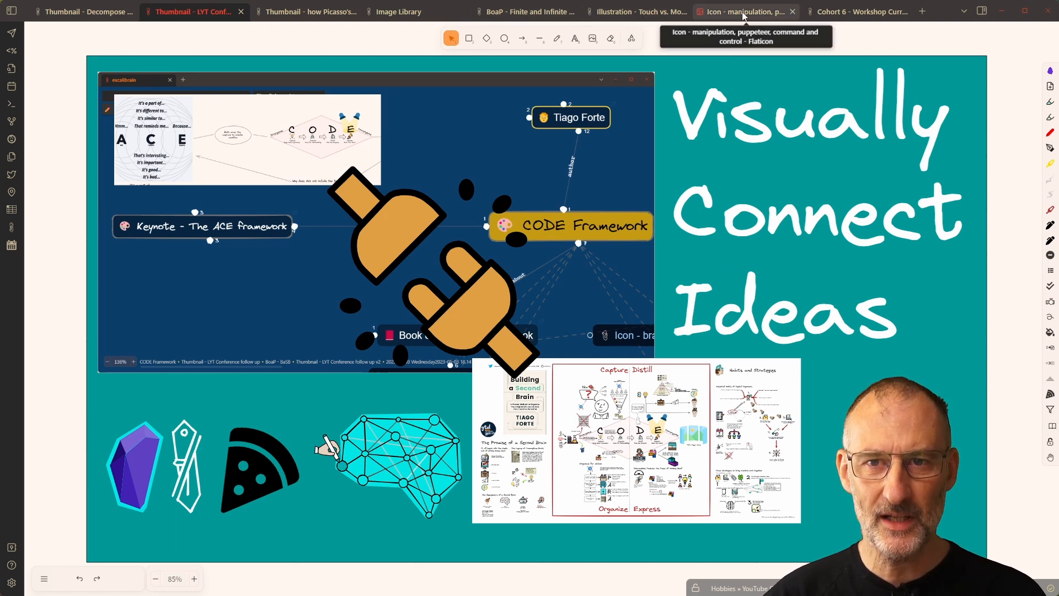
View the Flaticon puppeteer image, zoom out the book-on-a-page map, and show the file explorer
{"action": "left_click", "coordinate": [743, 11]}
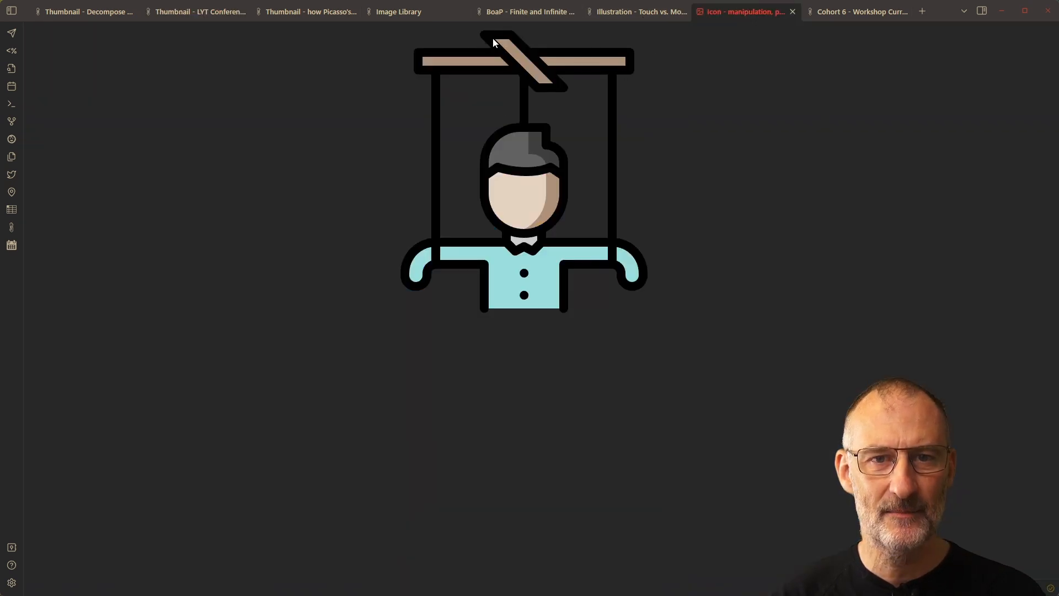
{"action": "mouse_move", "coordinate": [646, 96]}
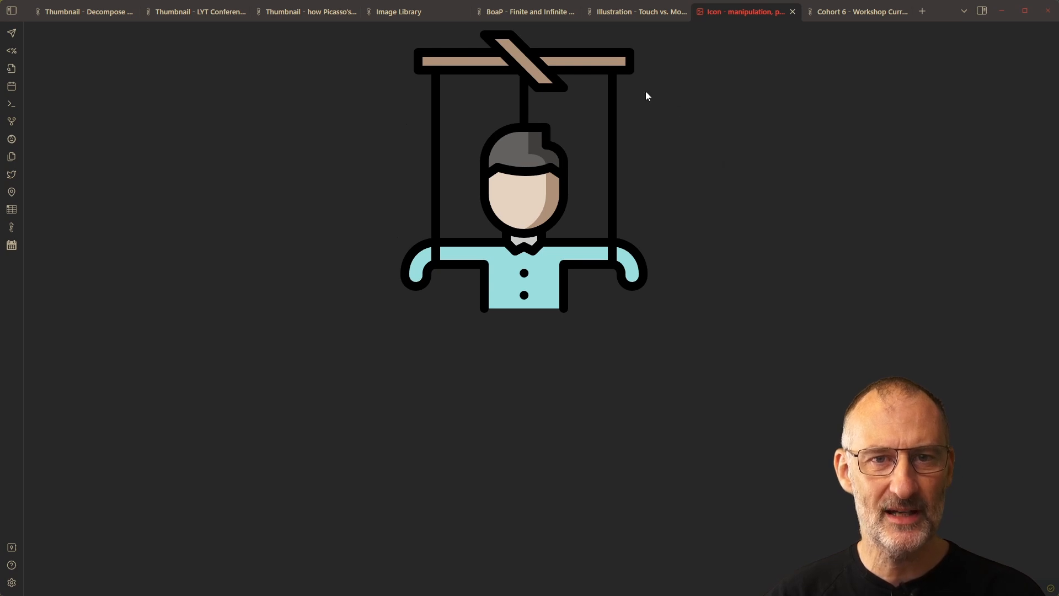
{"action": "mouse_move", "coordinate": [525, 11]}
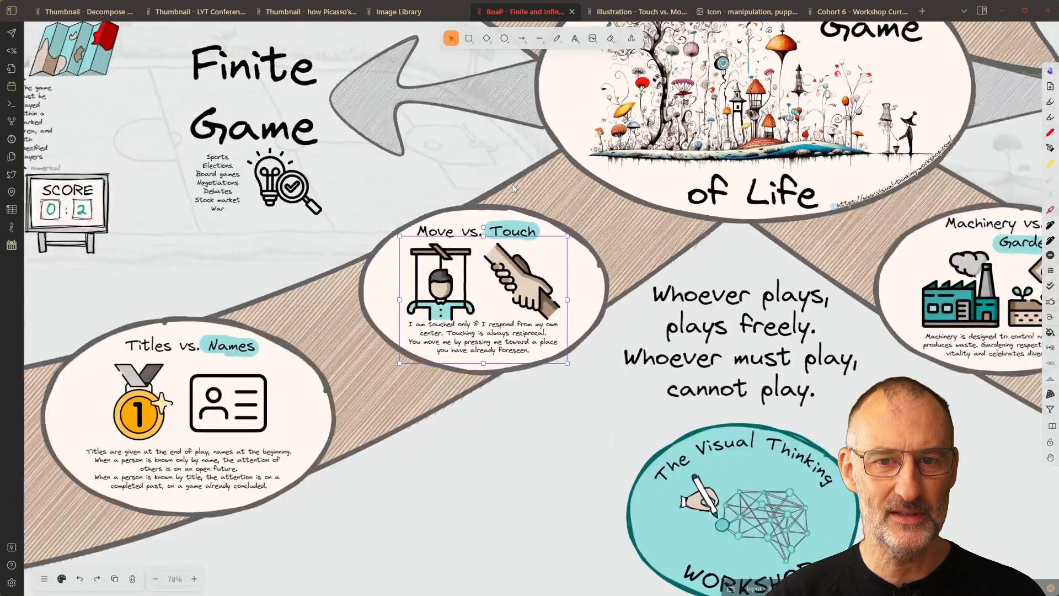
{"action": "scroll", "scroll_direction": "down", "scroll_amount": 3}
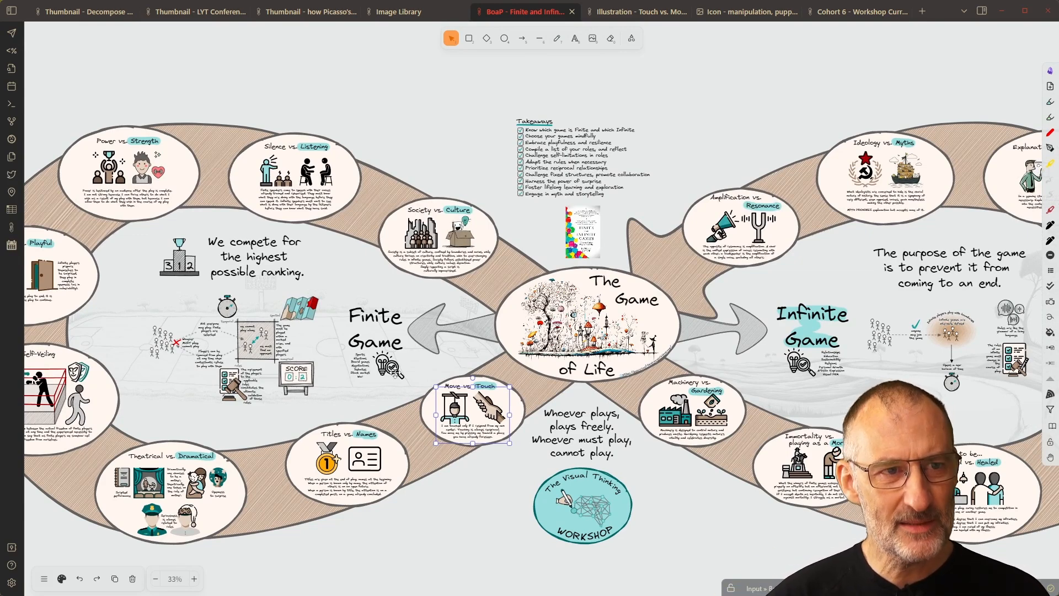
{"action": "left_click", "coordinate": [12, 11]}
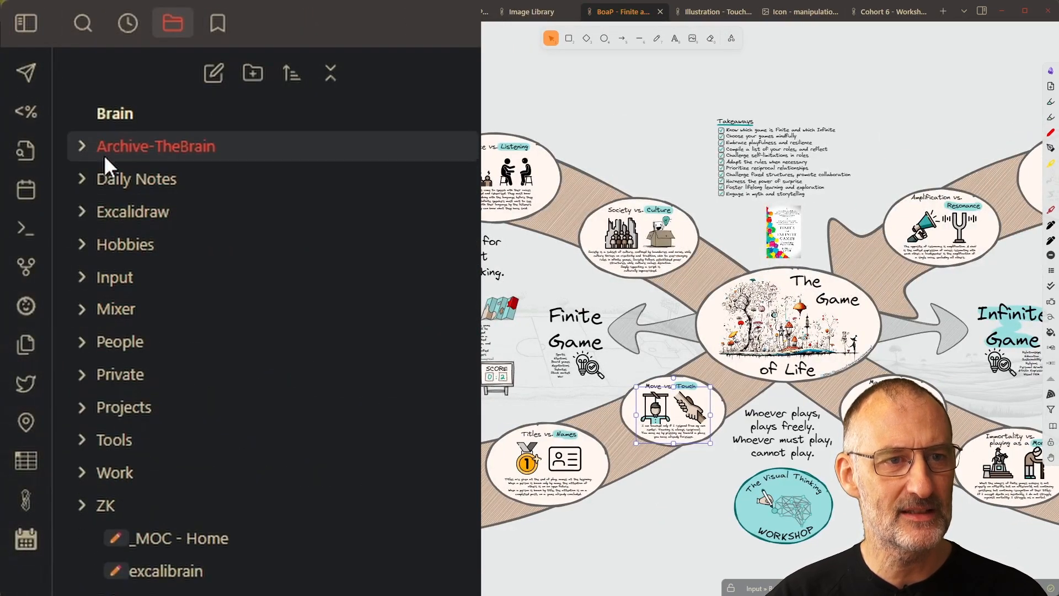
{"action": "mouse_move", "coordinate": [124, 406]}
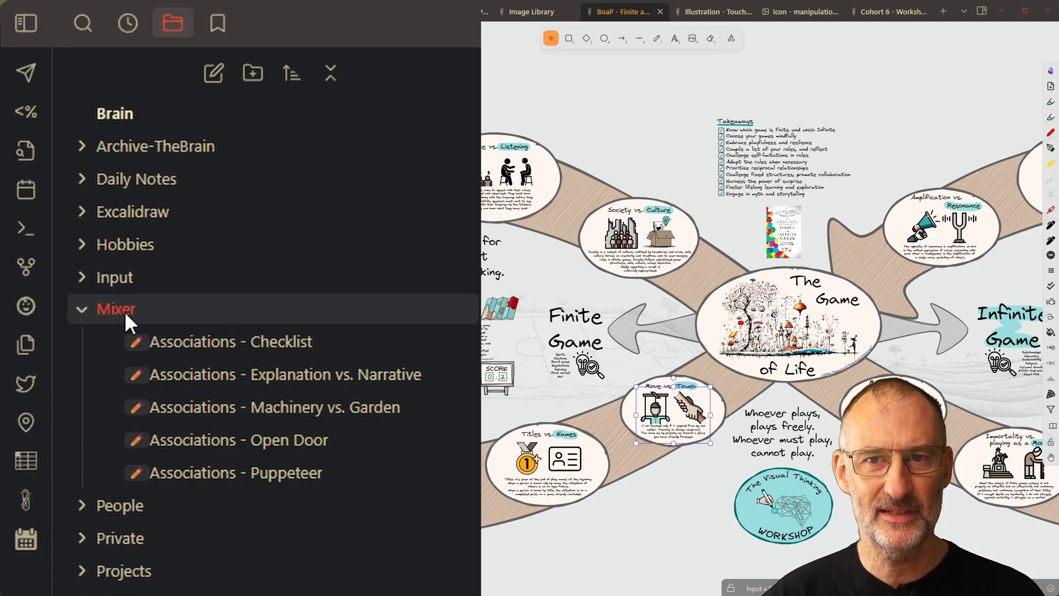
Expand the Mixer folder to list Associations drawings like Open Door and Puppeteer
{"action": "left_click", "coordinate": [231, 341]}
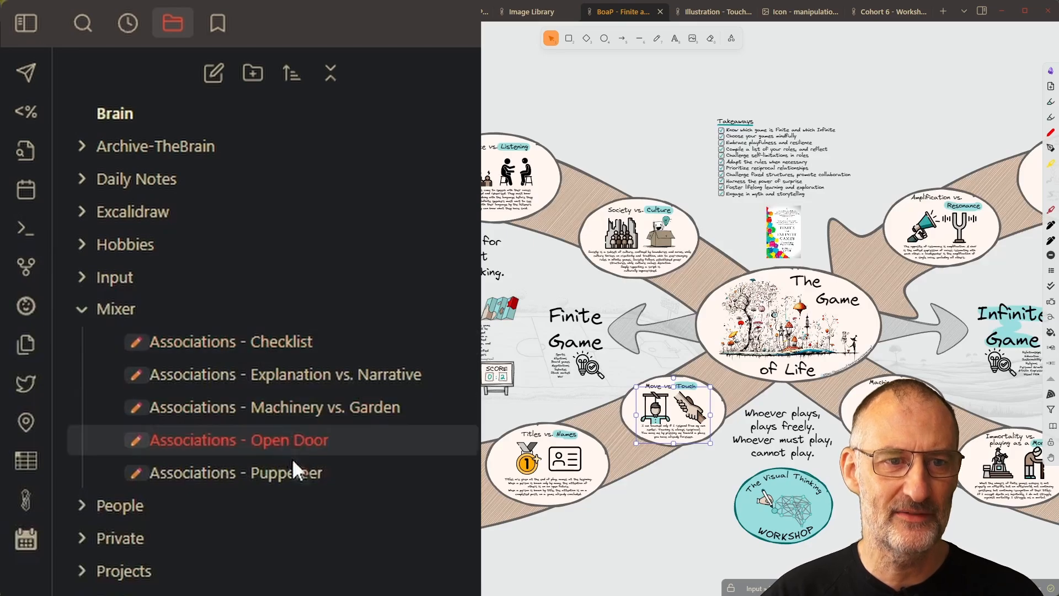
Open 'Associations - Puppeteer' from the file explorer to view its book cover
{"action": "left_click", "coordinate": [238, 472]}
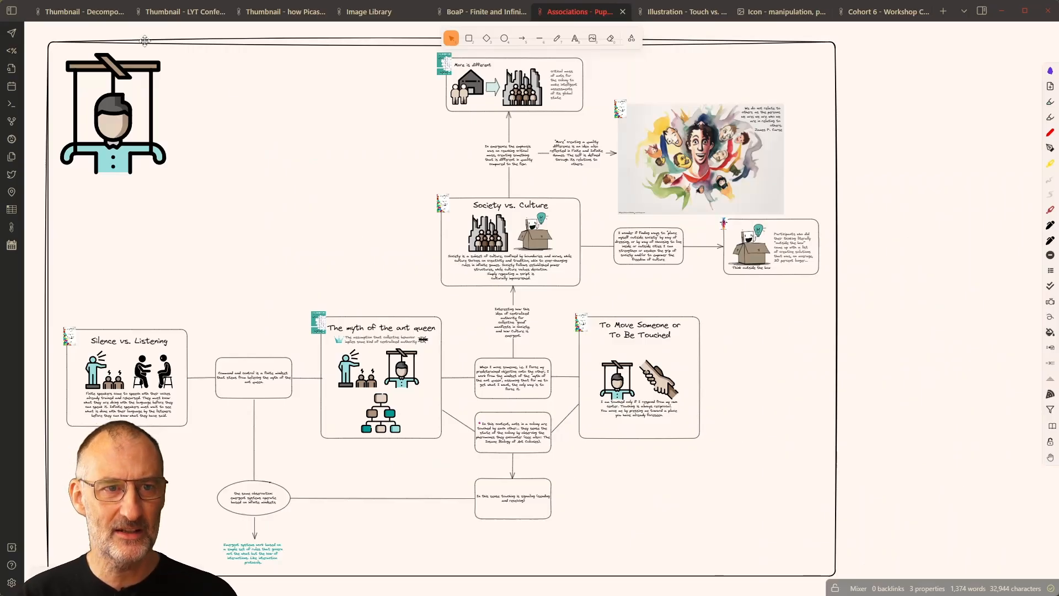
{"action": "mouse_move", "coordinate": [211, 166]}
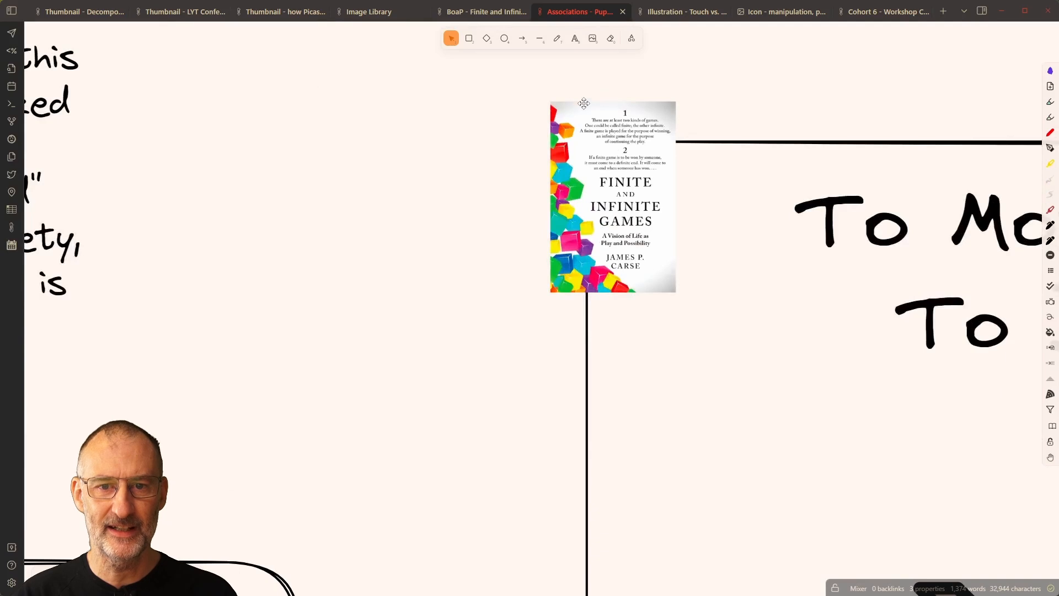
{"action": "mouse_move", "coordinate": [653, 268]}
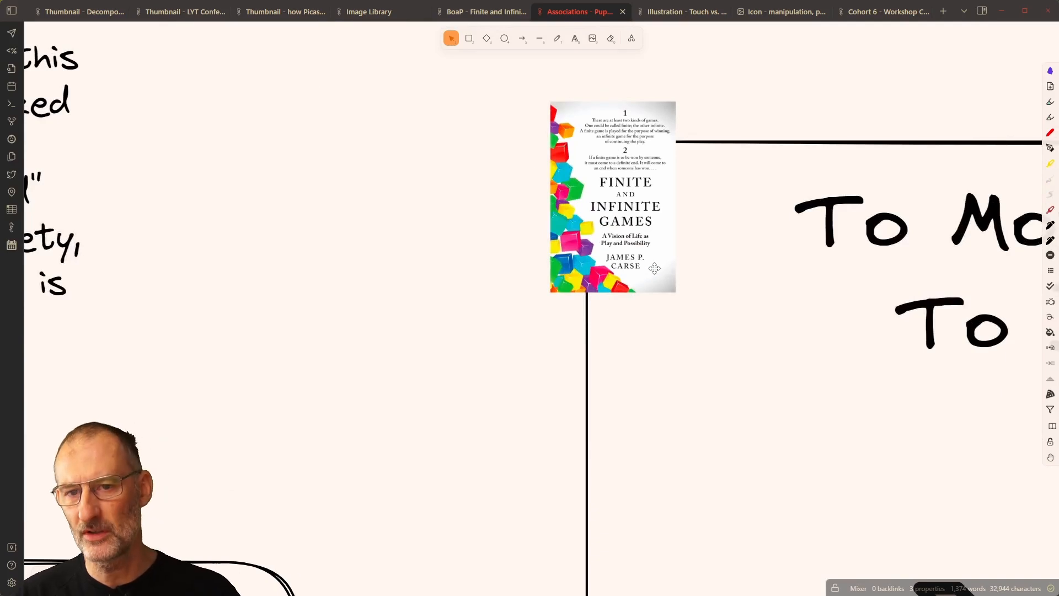
{"action": "mouse_move", "coordinate": [563, 284]}
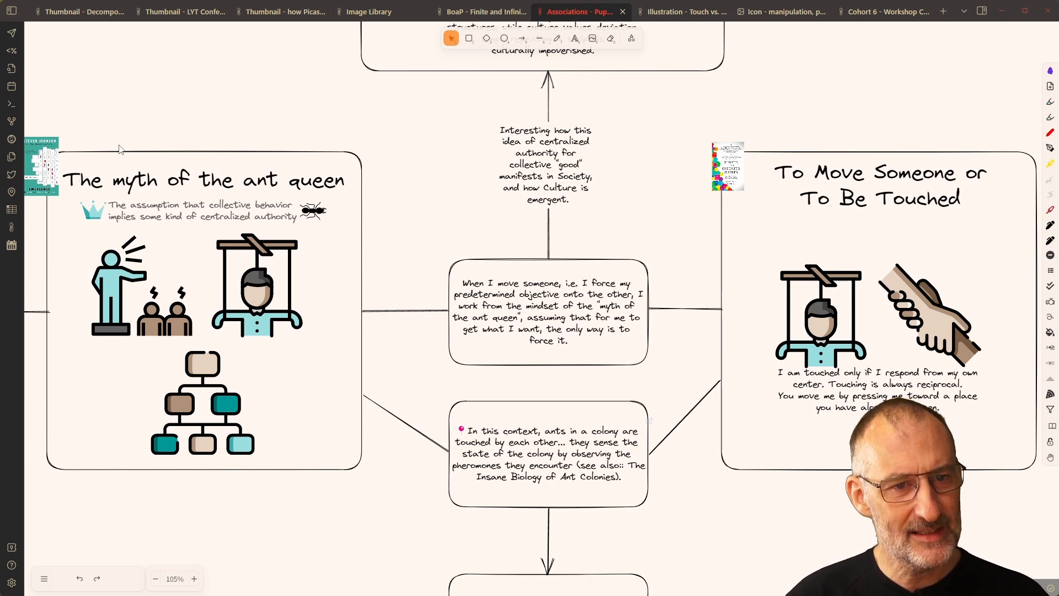
{"action": "mouse_move", "coordinate": [511, 259]}
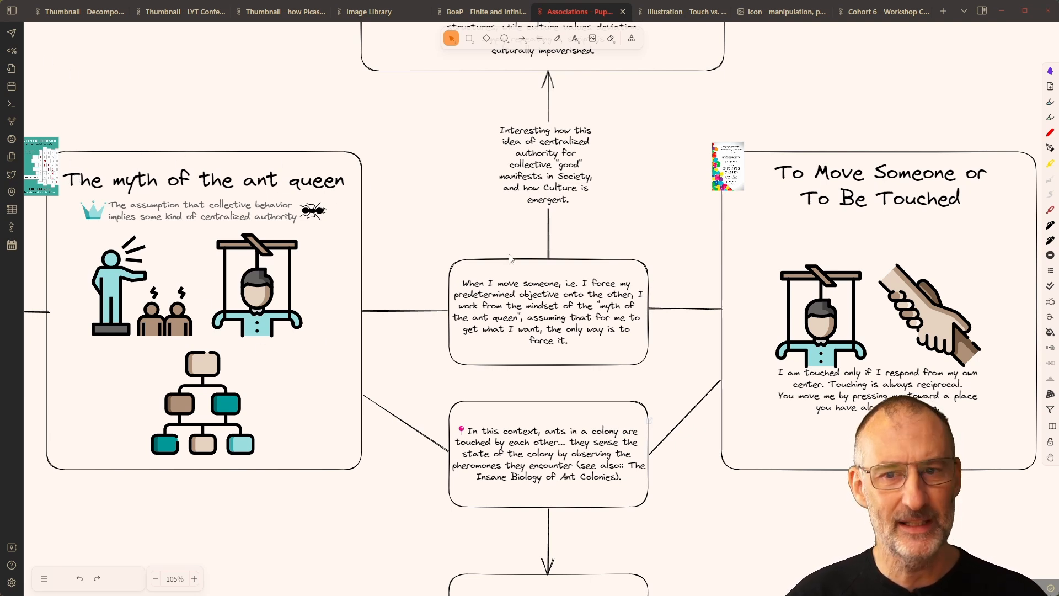
{"action": "mouse_move", "coordinate": [873, 261]}
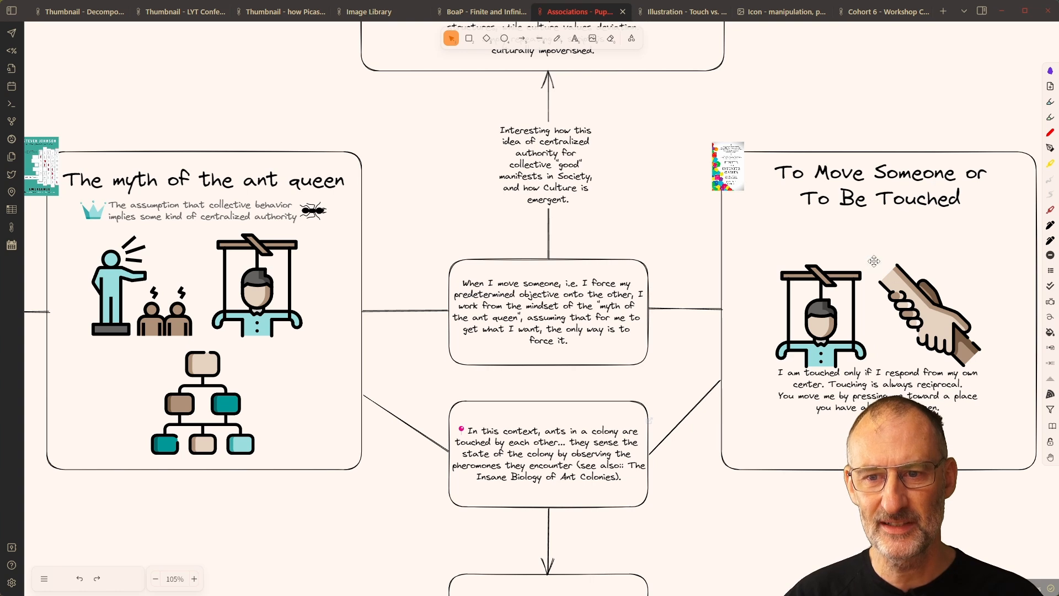
{"action": "mouse_move", "coordinate": [894, 360]}
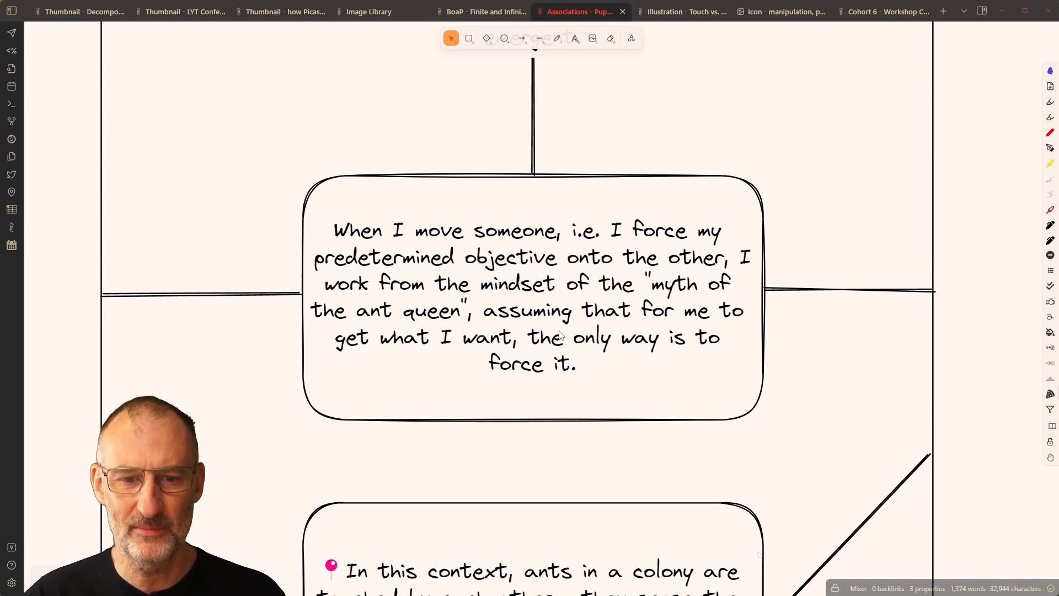
{"action": "scroll", "scroll_direction": "down", "scroll_amount": 3}
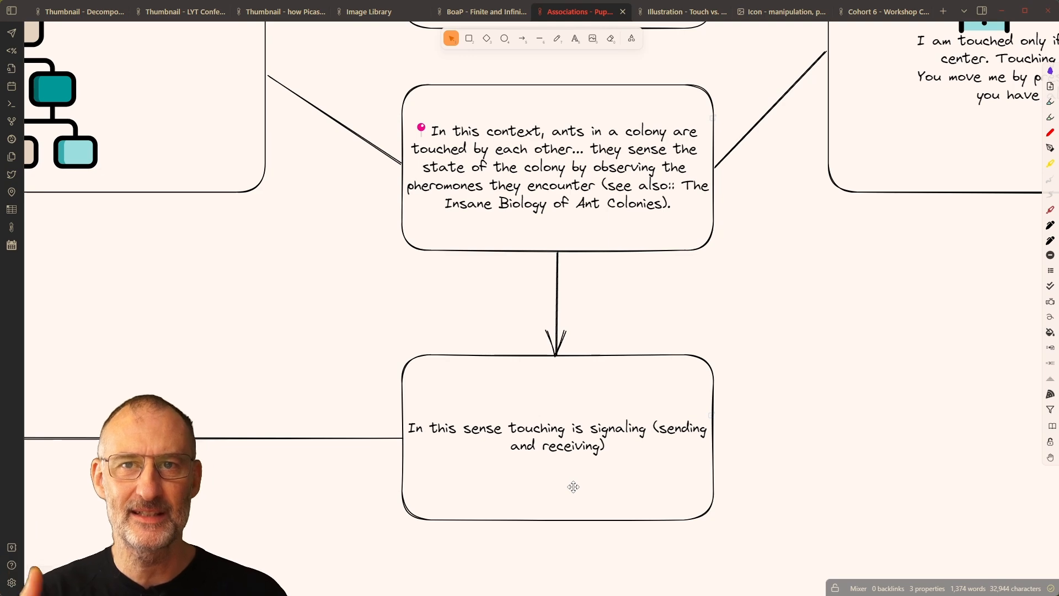
{"action": "mouse_move", "coordinate": [514, 327]}
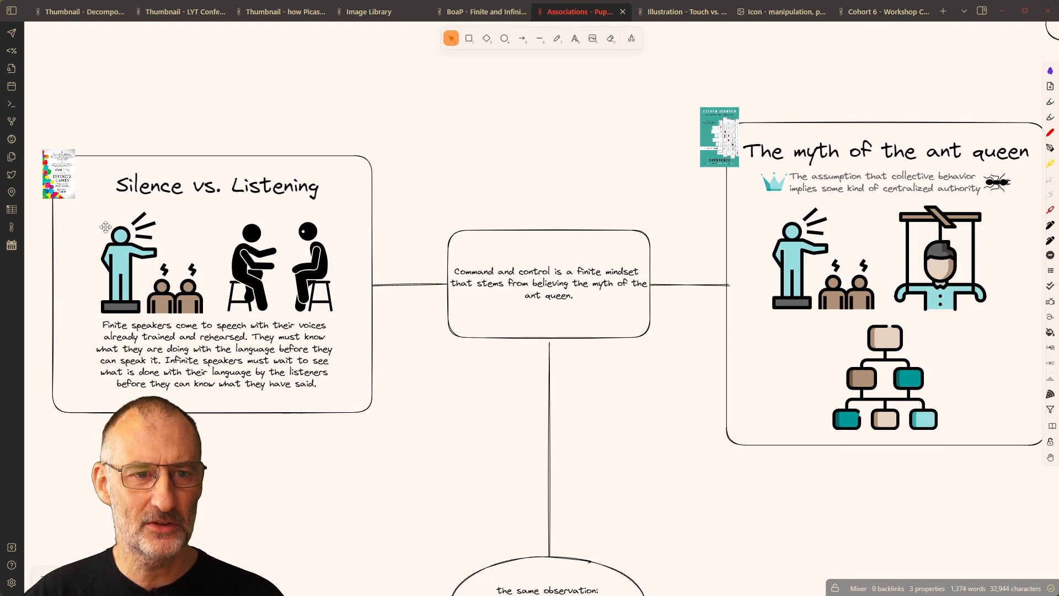
{"action": "mouse_move", "coordinate": [755, 260]}
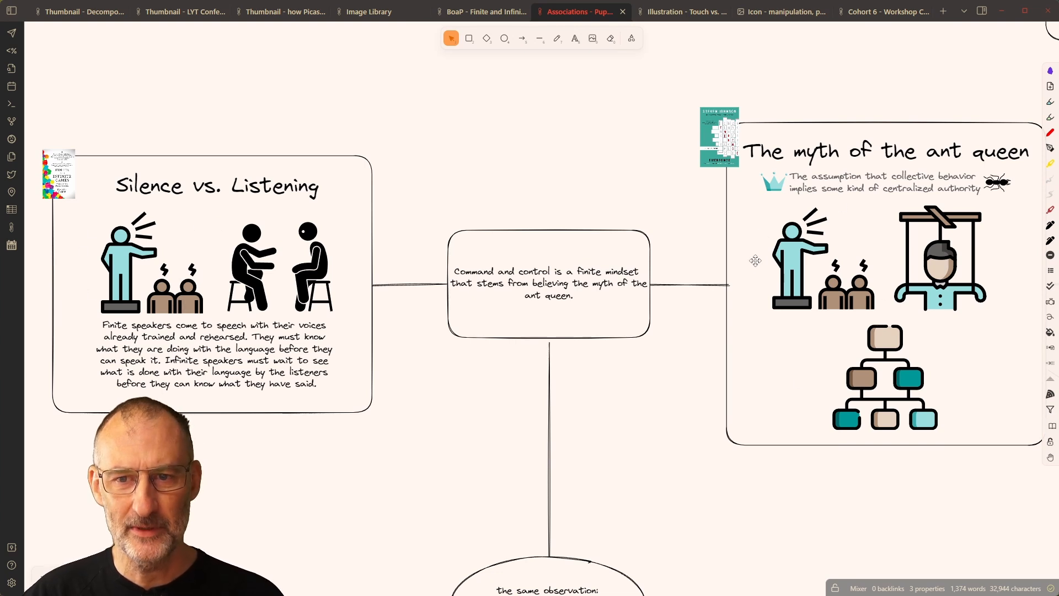
{"action": "mouse_move", "coordinate": [205, 238]}
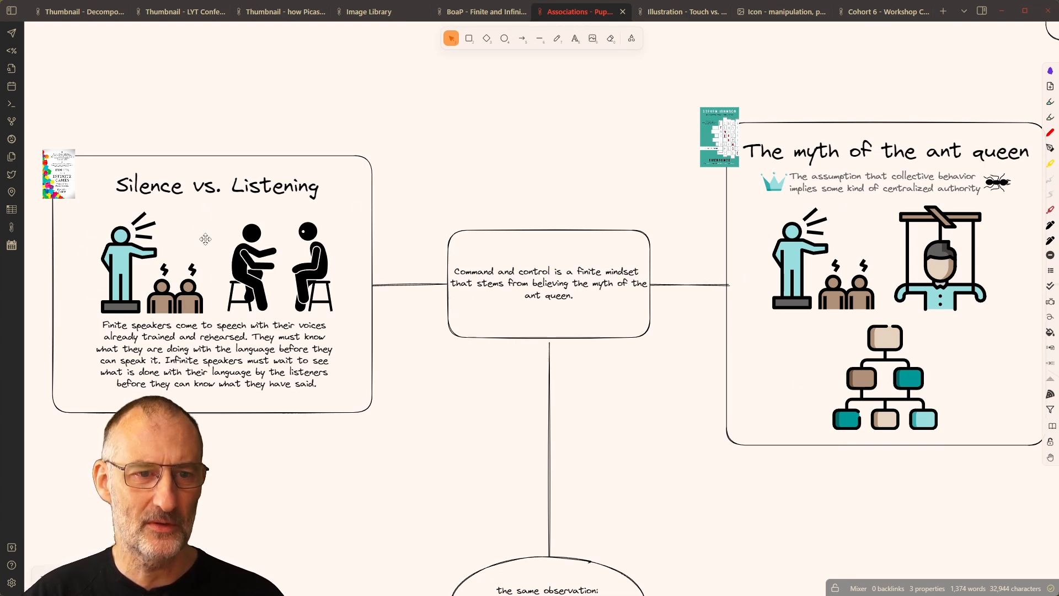
{"action": "mouse_move", "coordinate": [751, 225]}
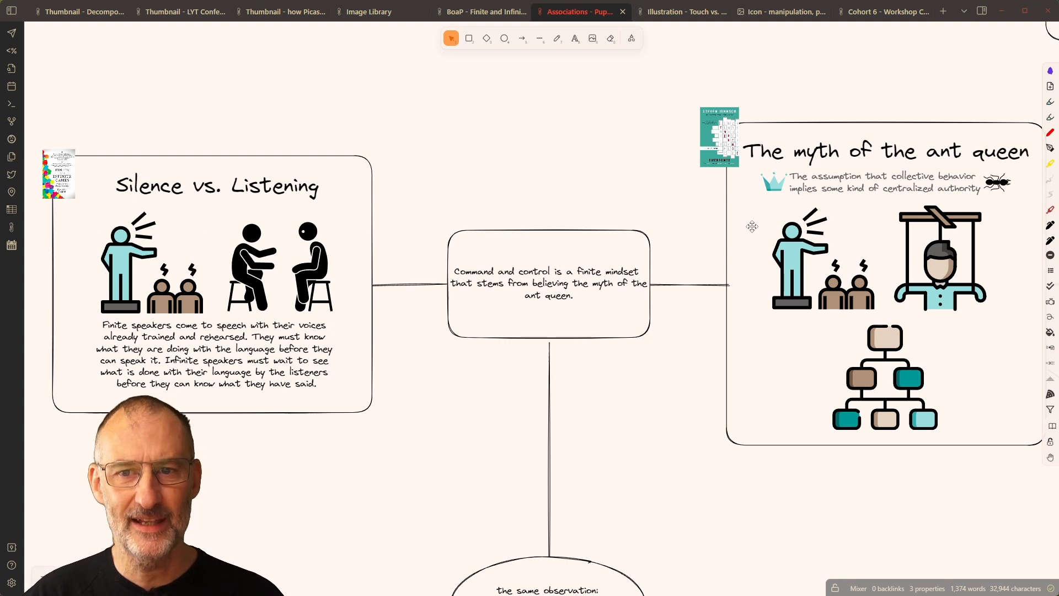
{"action": "mouse_move", "coordinate": [897, 331]}
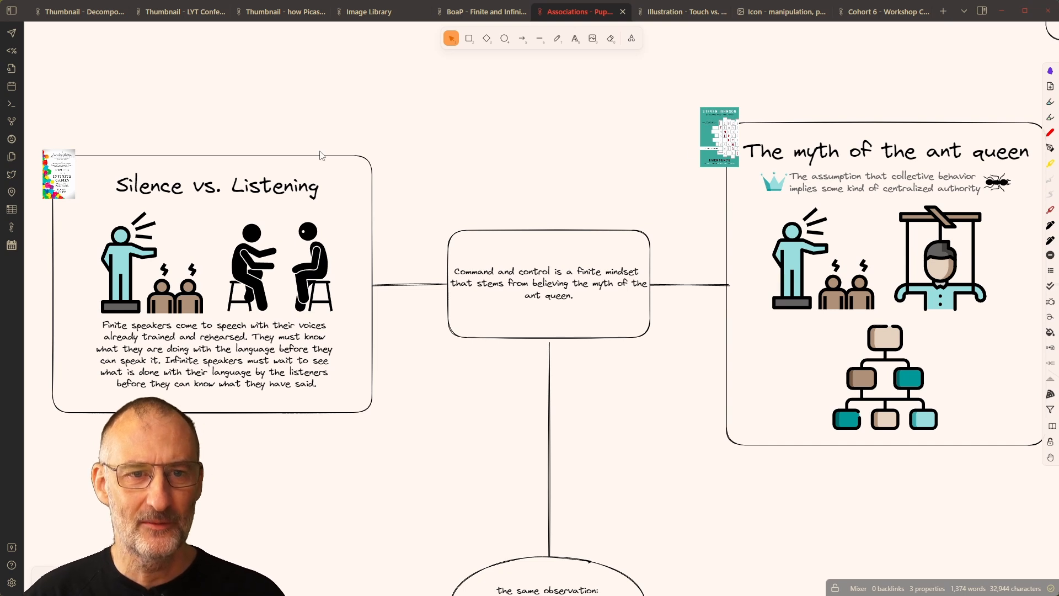
{"action": "mouse_move", "coordinate": [262, 177]}
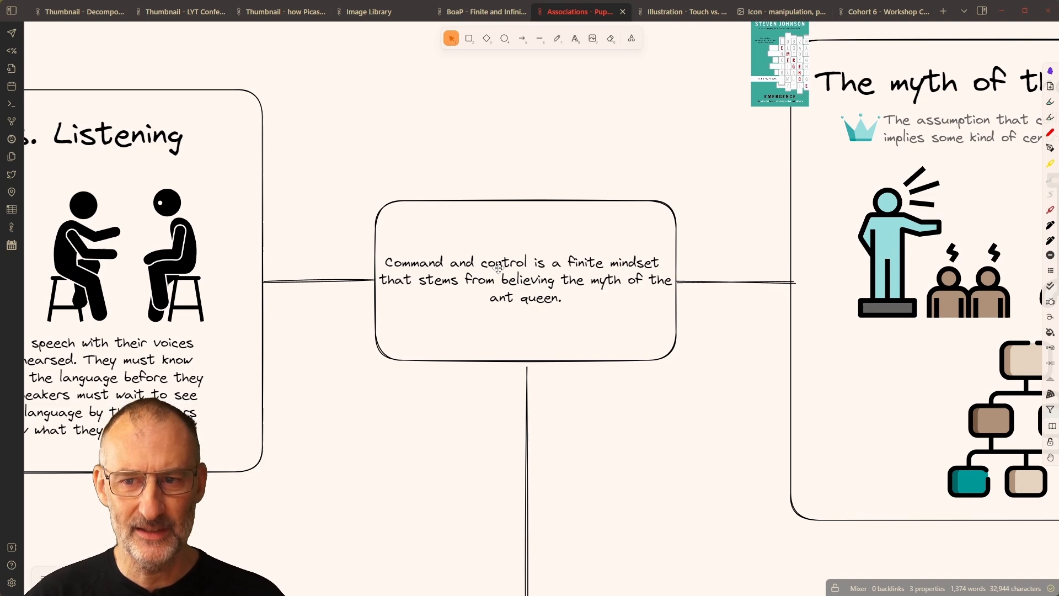
Scroll the Puppeteer map down to the emergent systems ellipse and its teal note
{"action": "scroll", "scroll_direction": "down", "scroll_amount": 3}
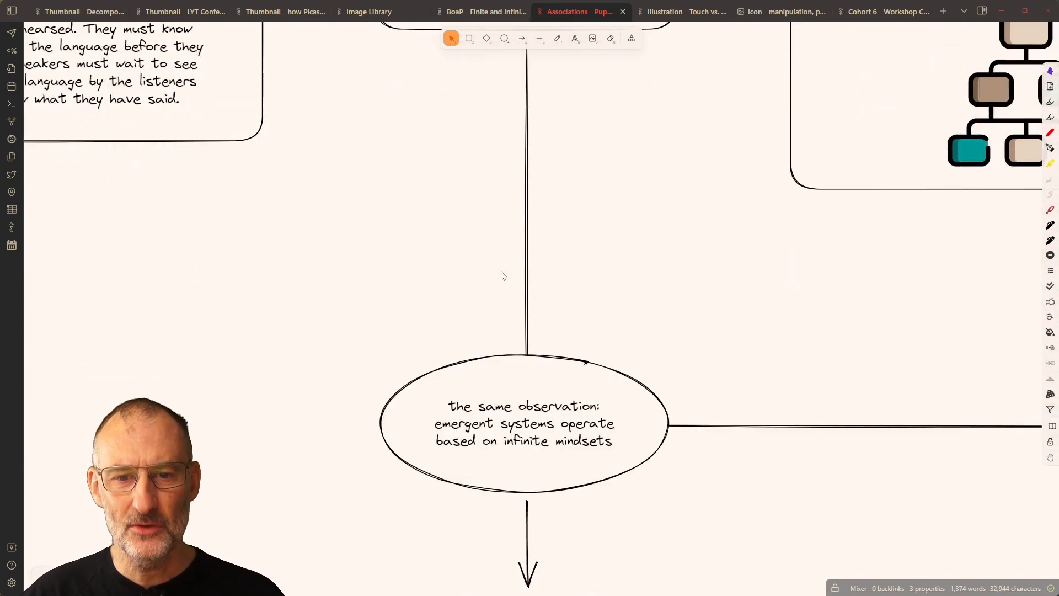
{"action": "scroll", "scroll_direction": "down", "scroll_amount": 3}
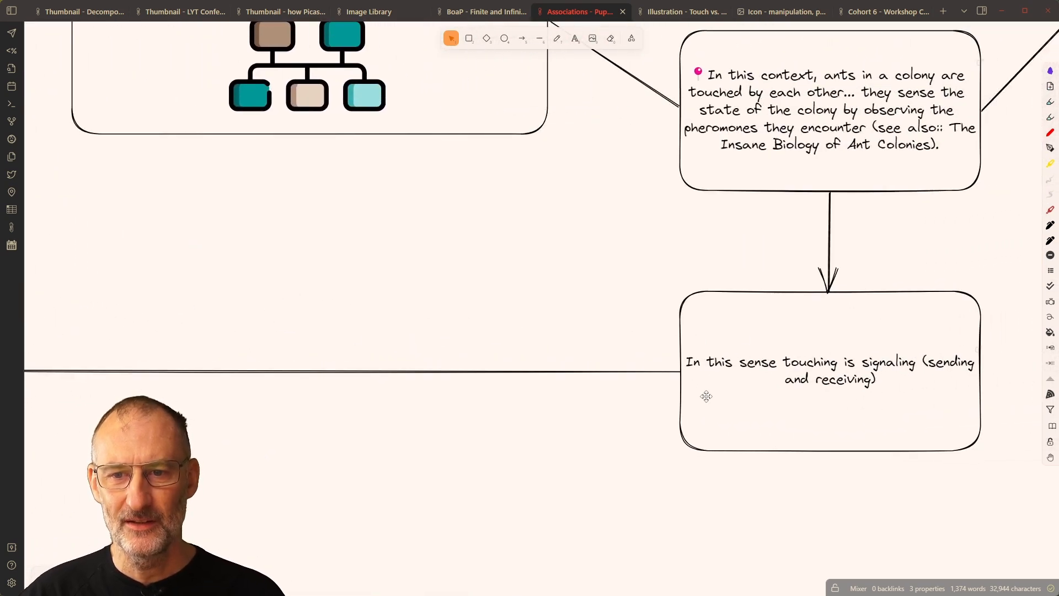
{"action": "mouse_move", "coordinate": [829, 410]}
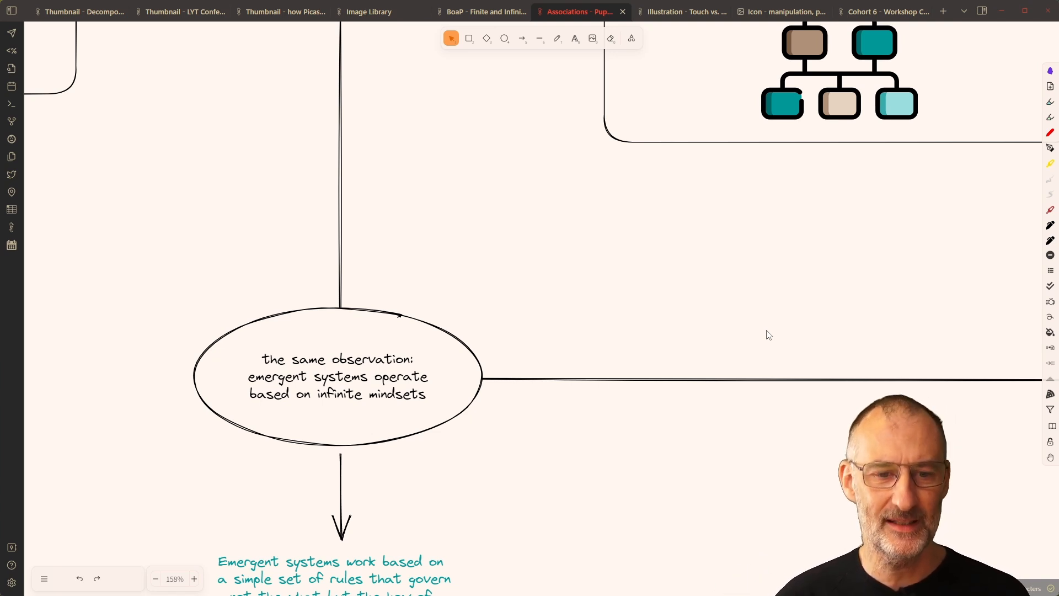
{"action": "scroll", "scroll_direction": "down", "scroll_amount": 3}
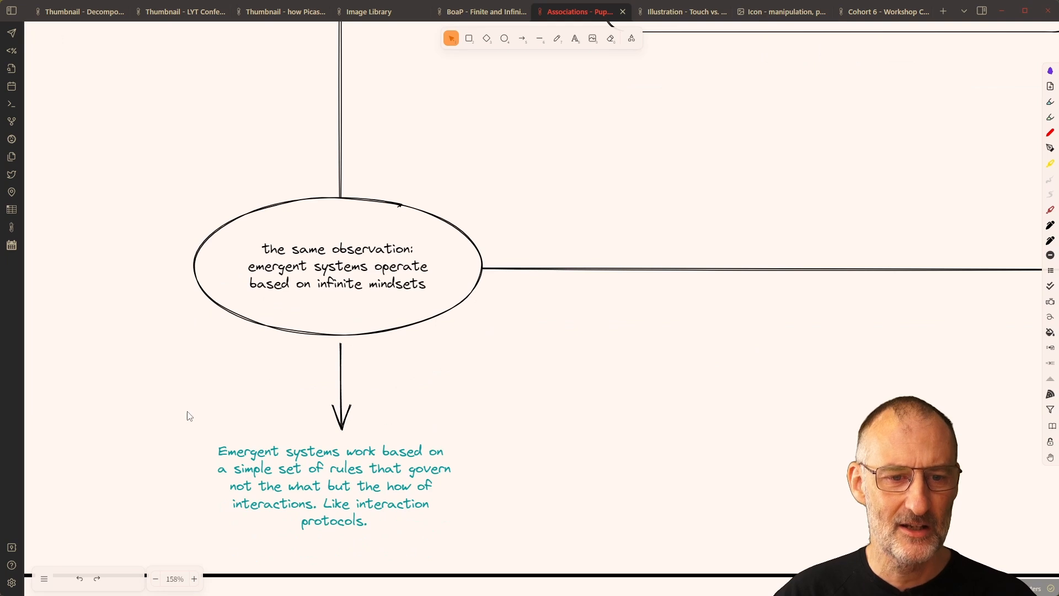
{"action": "mouse_move", "coordinate": [455, 533]}
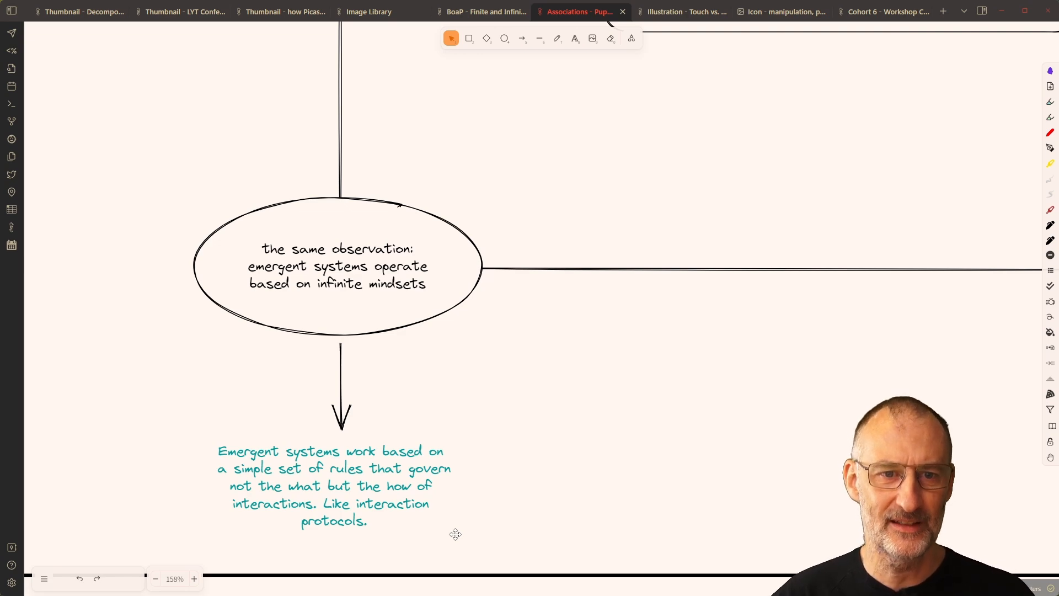
{"action": "scroll", "scroll_direction": "down", "scroll_amount": 3}
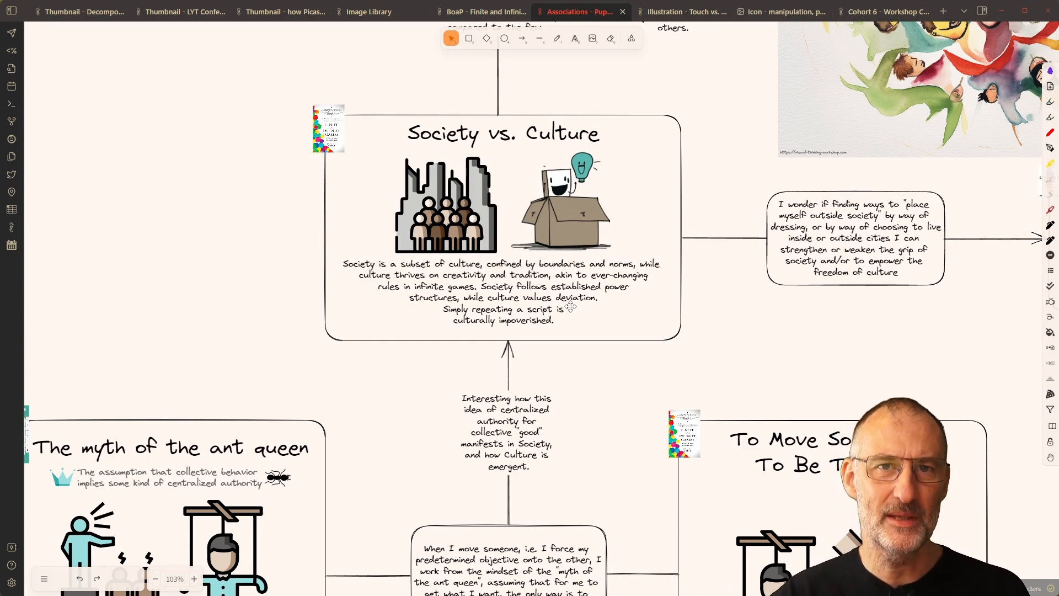
Scroll the canvas past Society vs. Culture to the More is different card
{"action": "scroll", "scroll_direction": "up", "scroll_amount": 3}
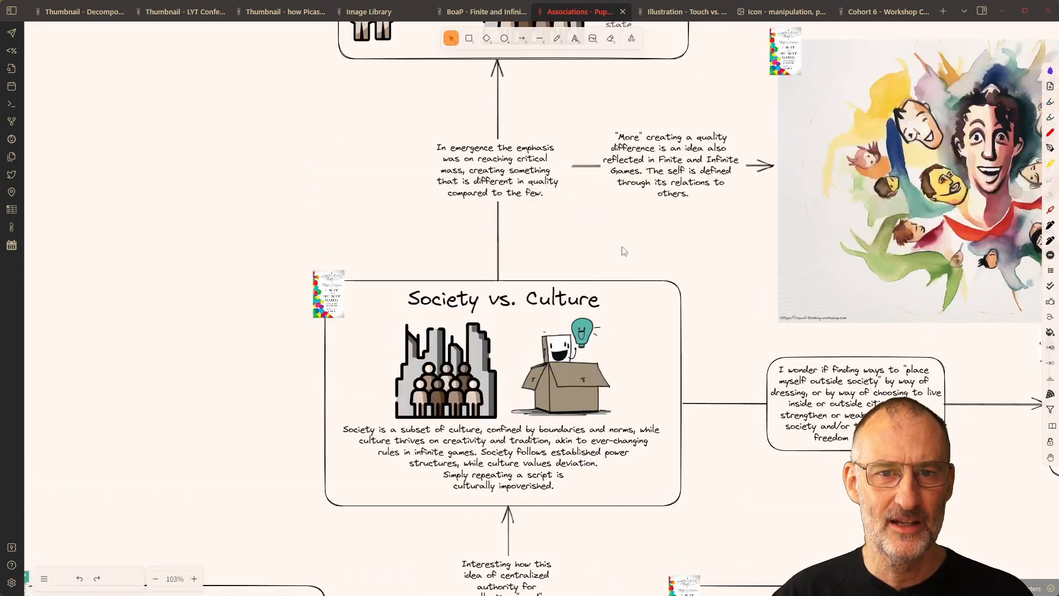
{"action": "scroll", "scroll_direction": "down", "scroll_amount": 3}
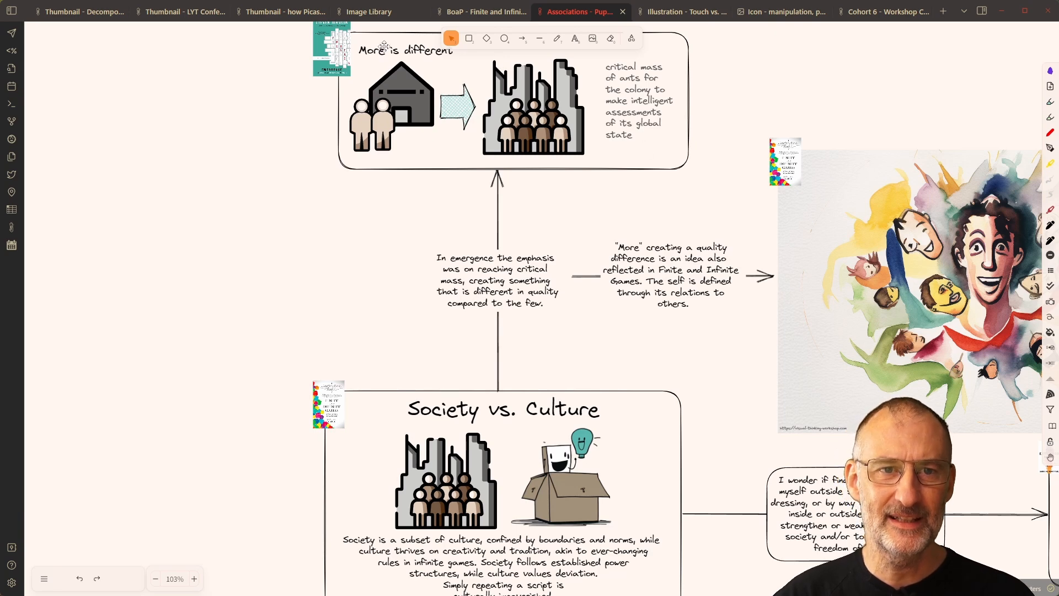
{"action": "mouse_move", "coordinate": [556, 105]}
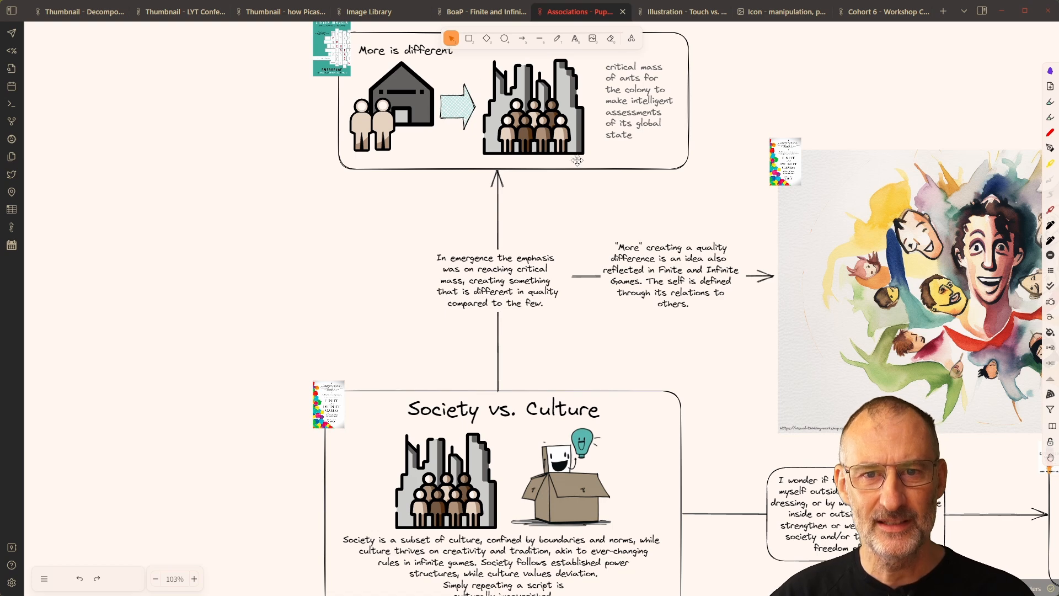
{"action": "mouse_move", "coordinate": [705, 150]}
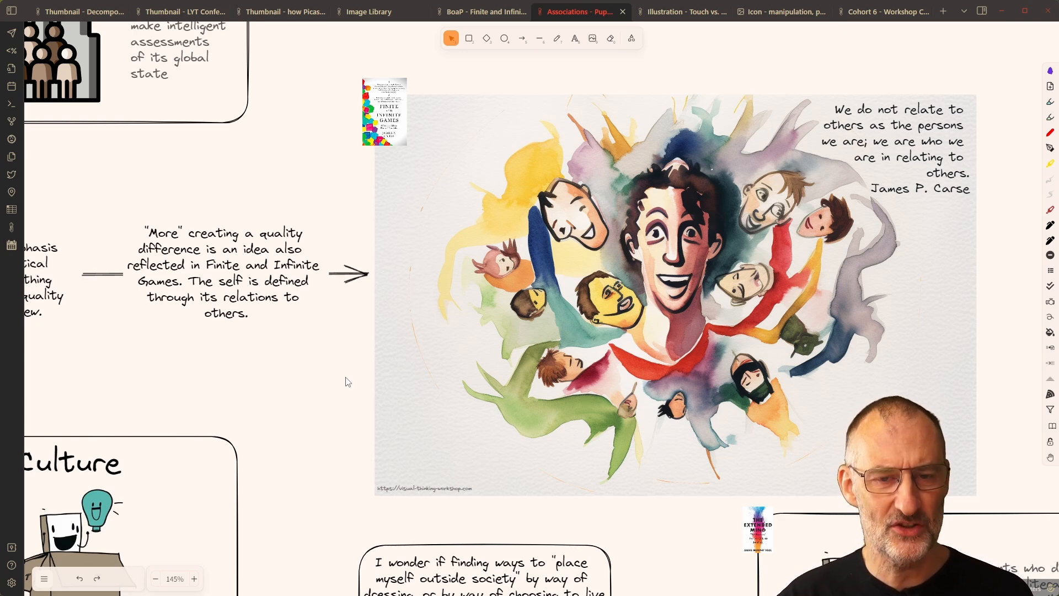
{"action": "mouse_move", "coordinate": [818, 95]}
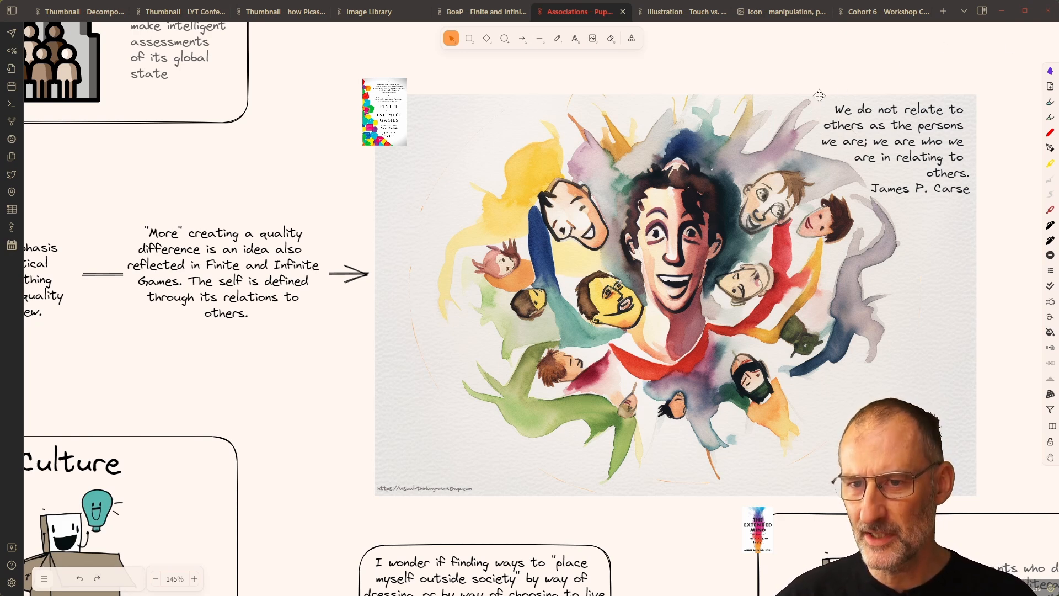
{"action": "mouse_move", "coordinate": [1006, 131]}
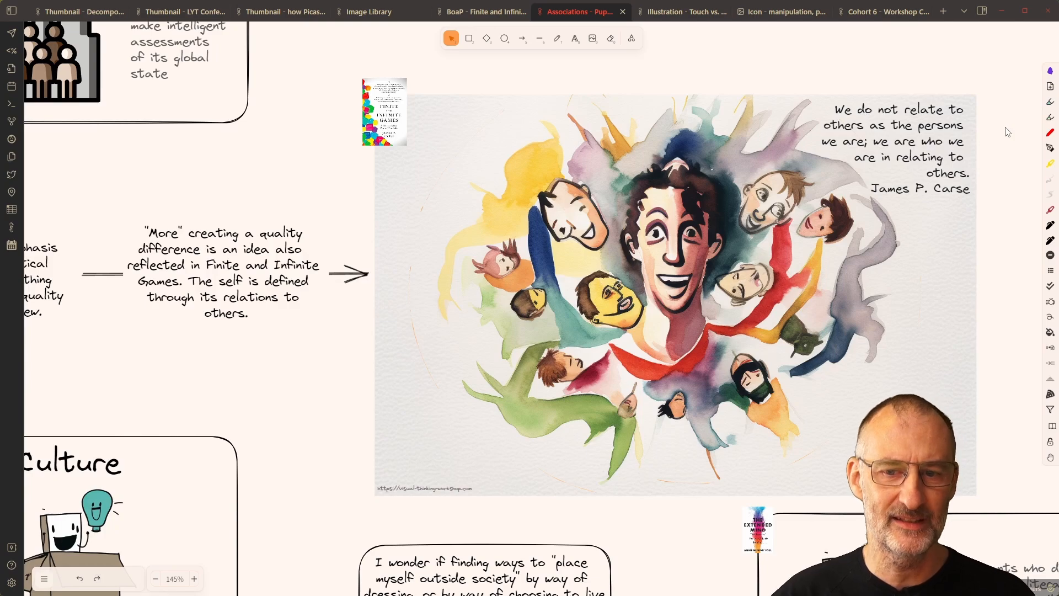
{"action": "mouse_move", "coordinate": [243, 376]}
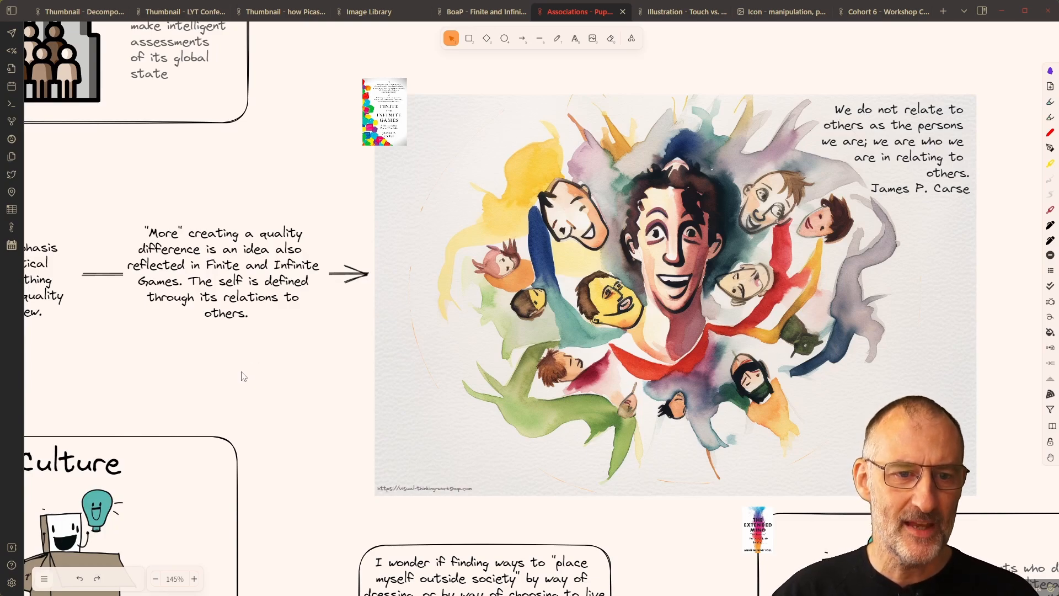
Scroll the Puppeteer map to the Think outside the box card beside the outside-society note
{"action": "scroll", "scroll_direction": "down", "scroll_amount": 3}
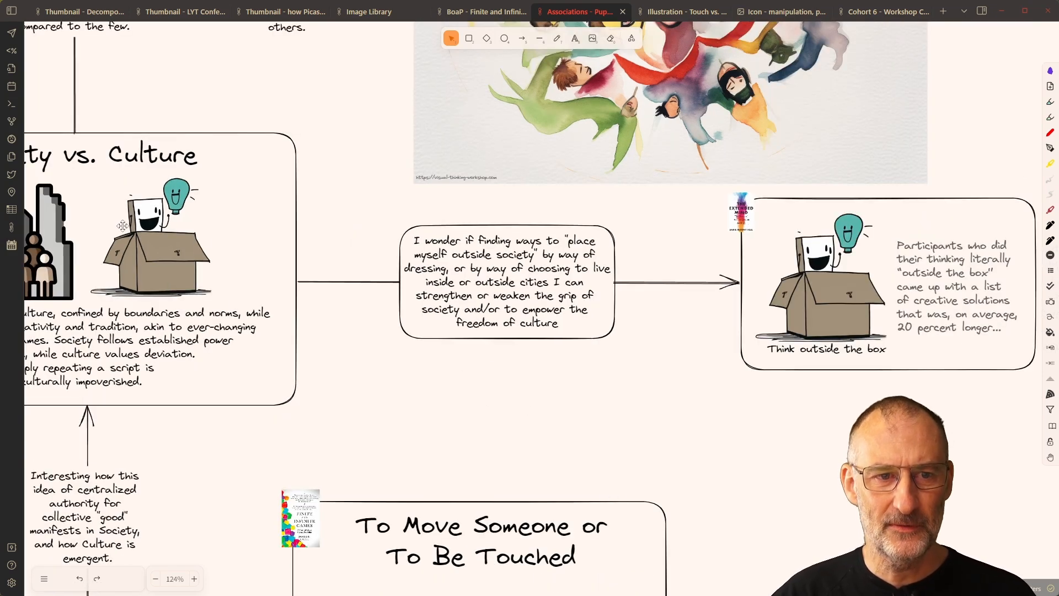
{"action": "mouse_move", "coordinate": [132, 292]}
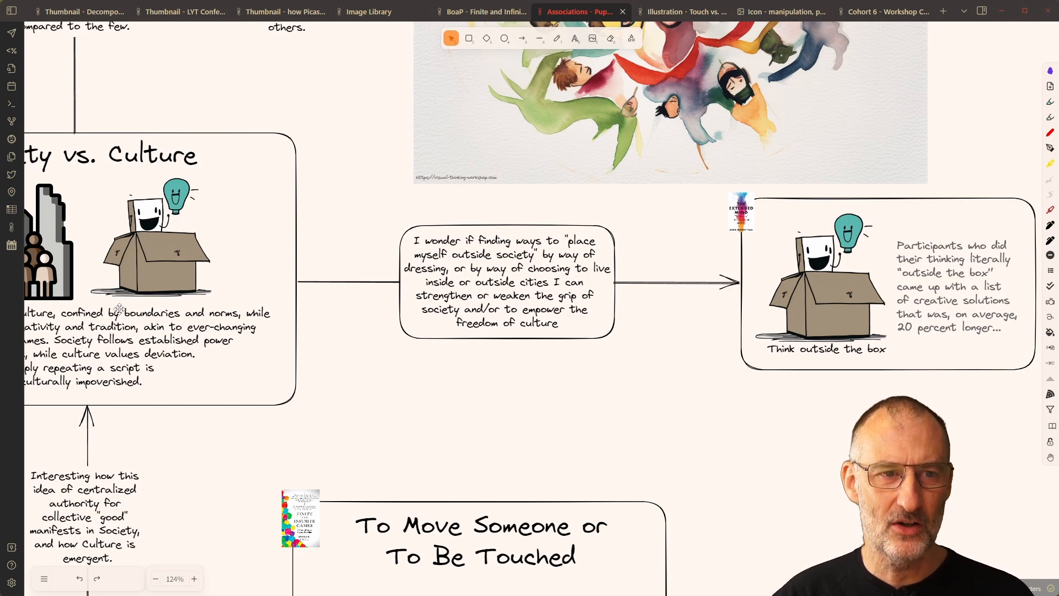
{"action": "mouse_move", "coordinate": [209, 282]}
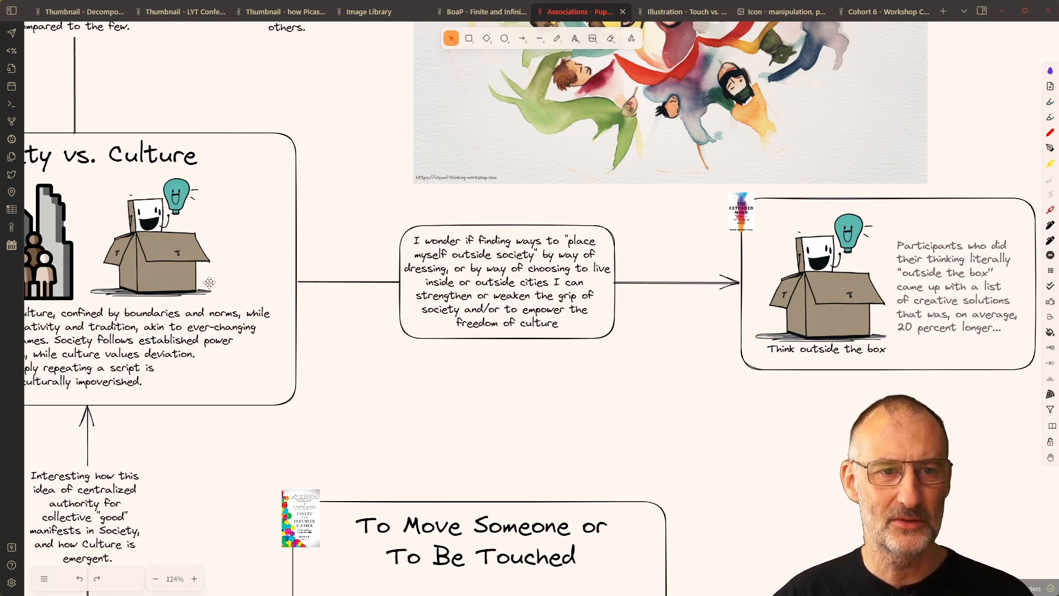
{"action": "mouse_move", "coordinate": [150, 167]}
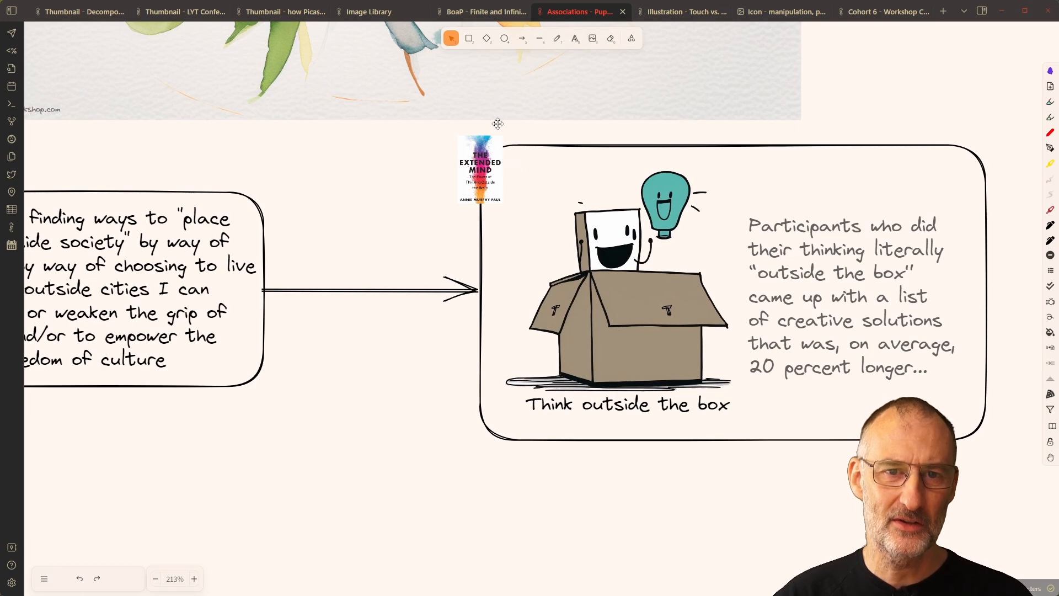
{"action": "mouse_move", "coordinate": [558, 187]}
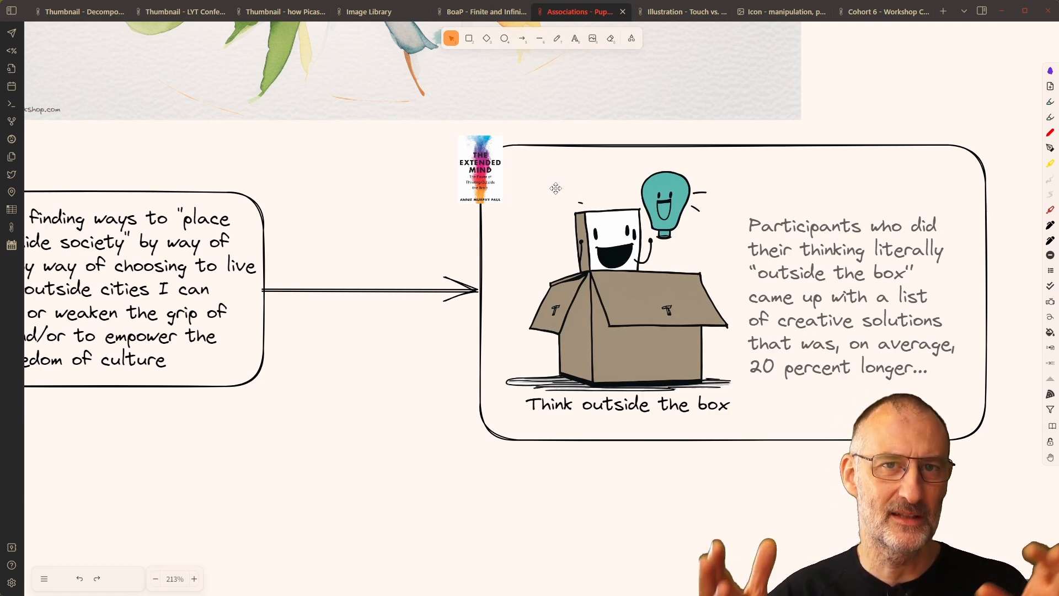
{"action": "mouse_move", "coordinate": [300, 355]}
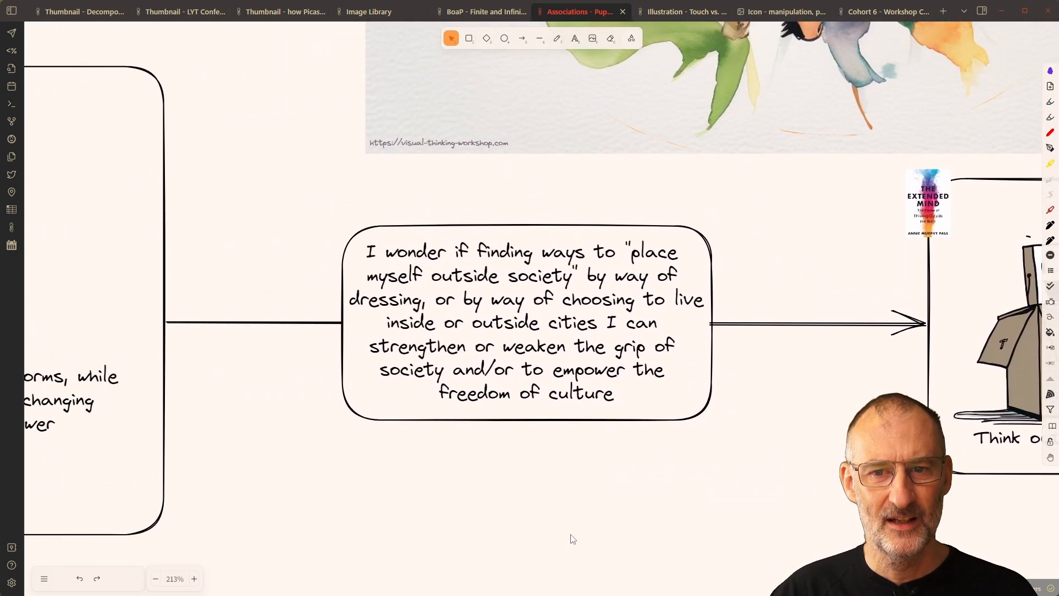
{"action": "mouse_move", "coordinate": [768, 351]}
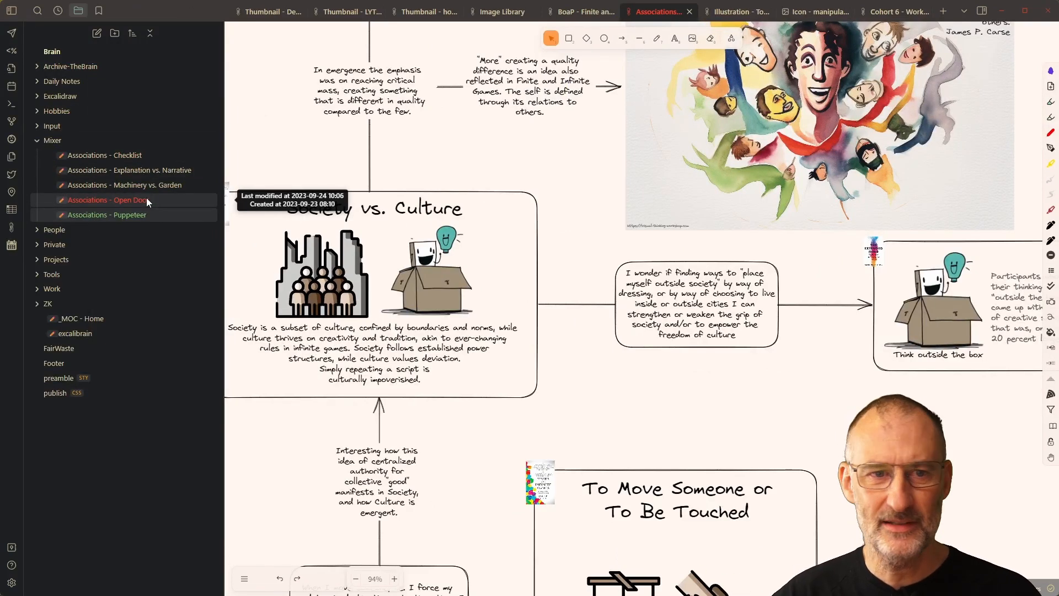
{"action": "mouse_move", "coordinate": [108, 200]}
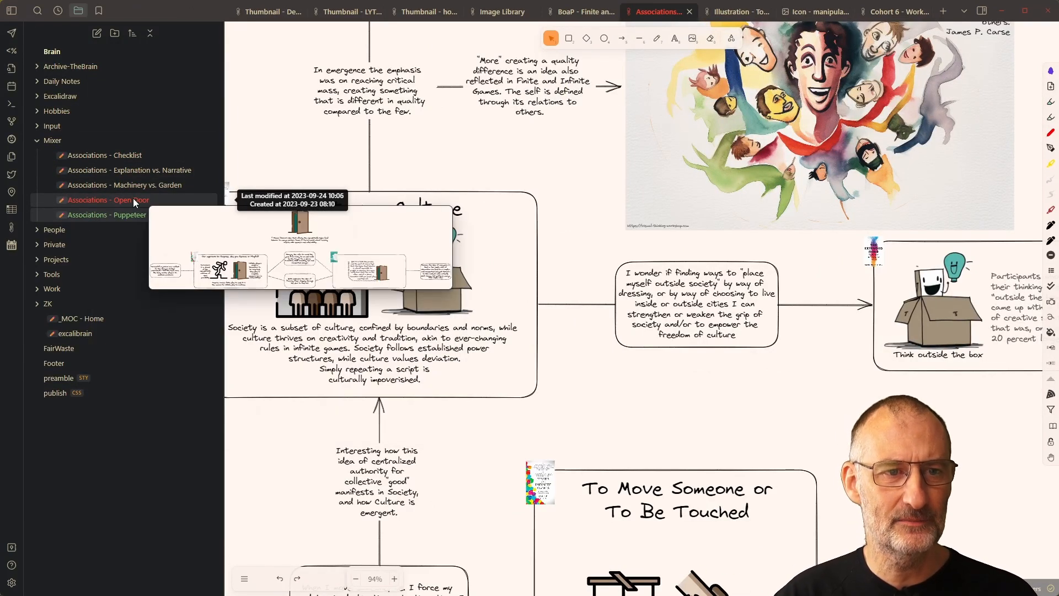
Open 'Associations - Open Door' from the Mixer folder and hide the file list
{"action": "left_click", "coordinate": [108, 199]}
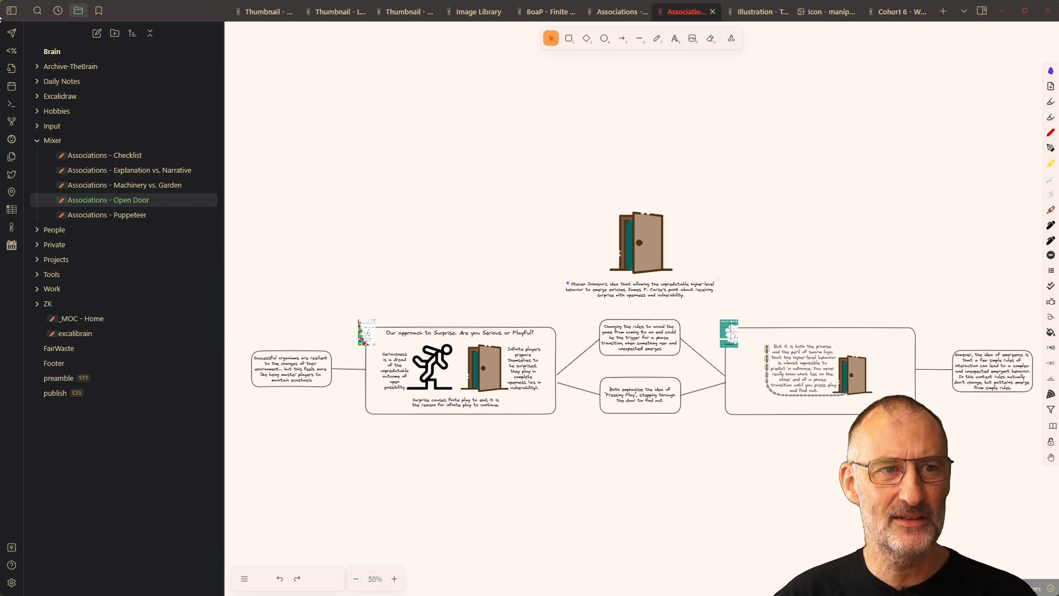
{"action": "left_click", "coordinate": [11, 10]}
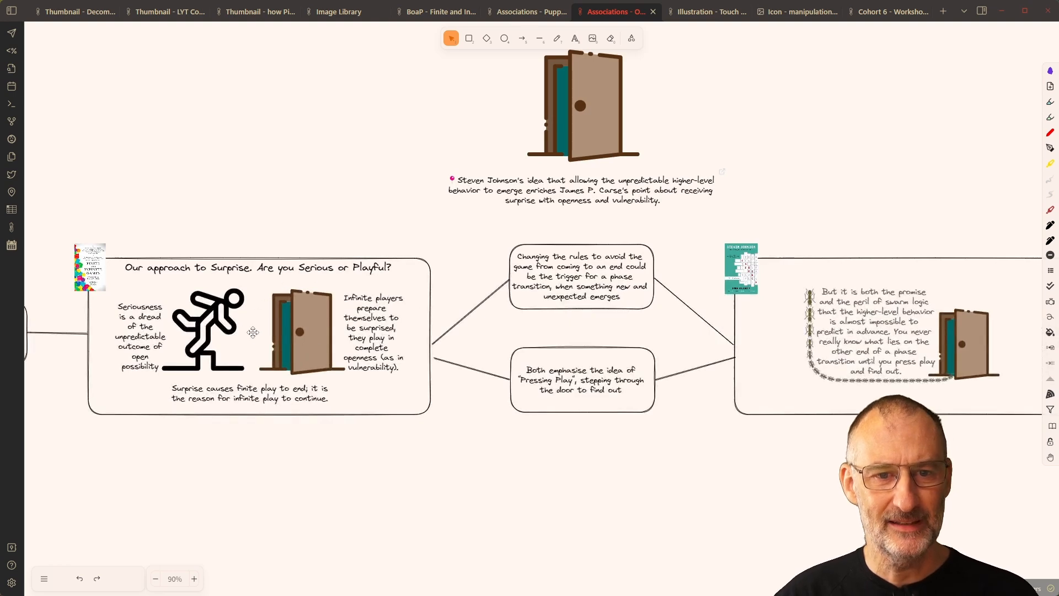
{"action": "mouse_move", "coordinate": [273, 290]}
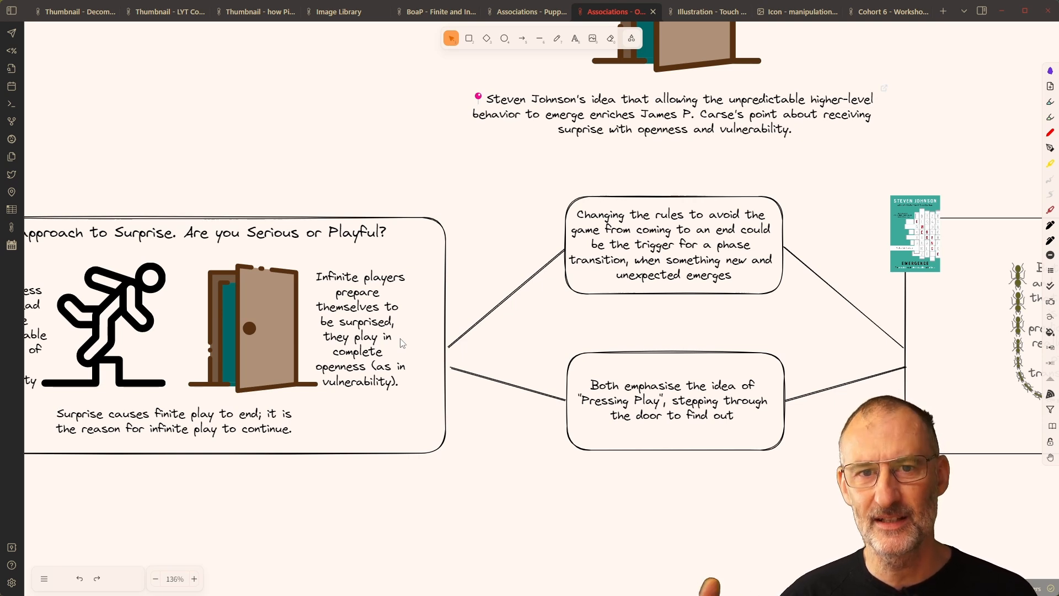
{"action": "mouse_move", "coordinate": [537, 441]}
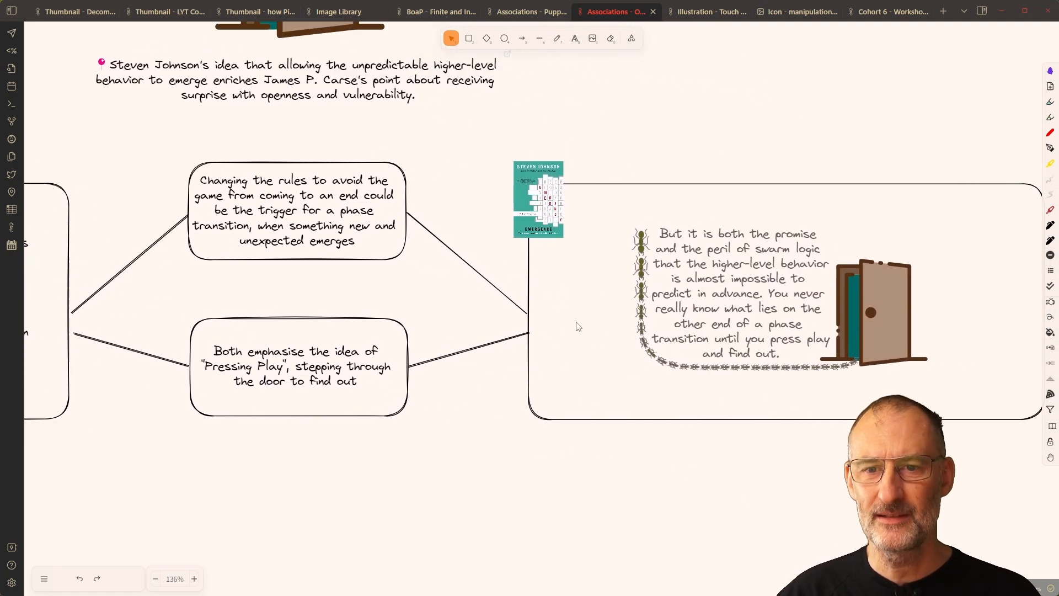
{"action": "mouse_move", "coordinate": [595, 305]}
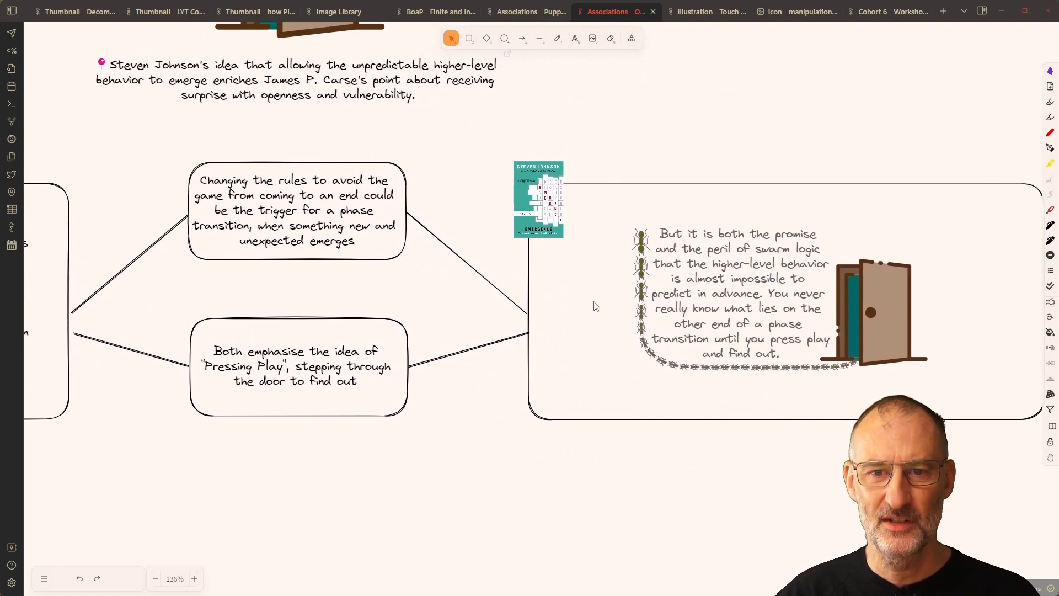
{"action": "mouse_move", "coordinate": [899, 314]}
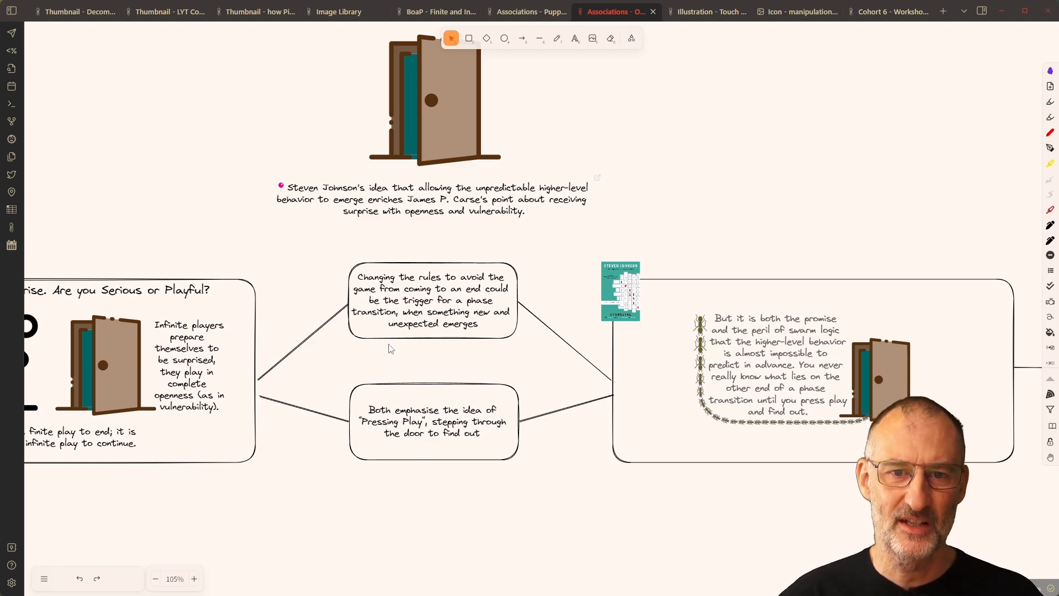
Open 'Associations - Machinery vs. Garden' with the sidebar collapsed, then zoom across its shipping-container notes
{"action": "left_click", "coordinate": [11, 10]}
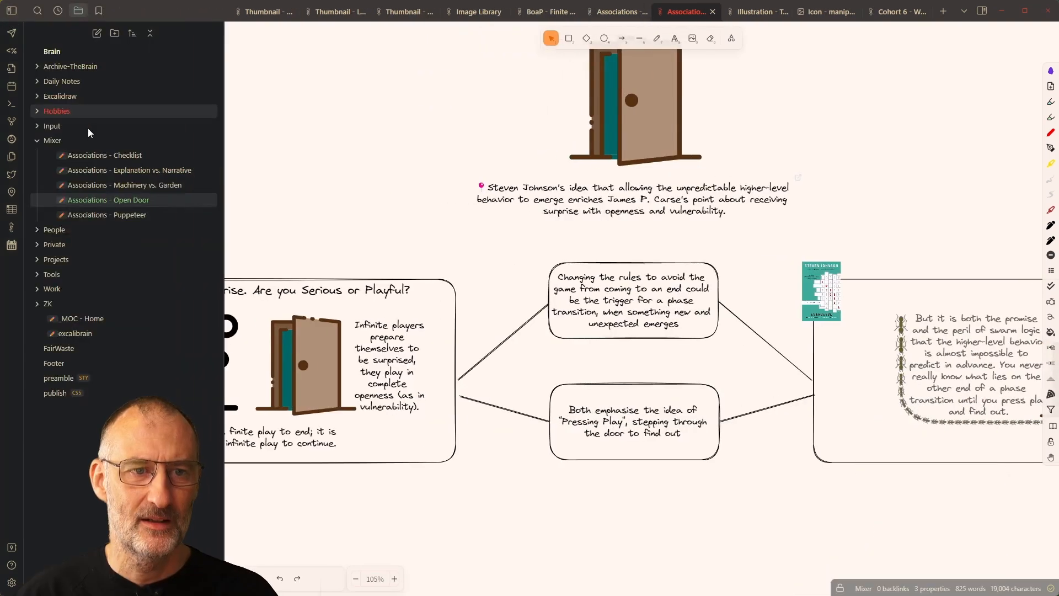
{"action": "mouse_move", "coordinate": [125, 185]}
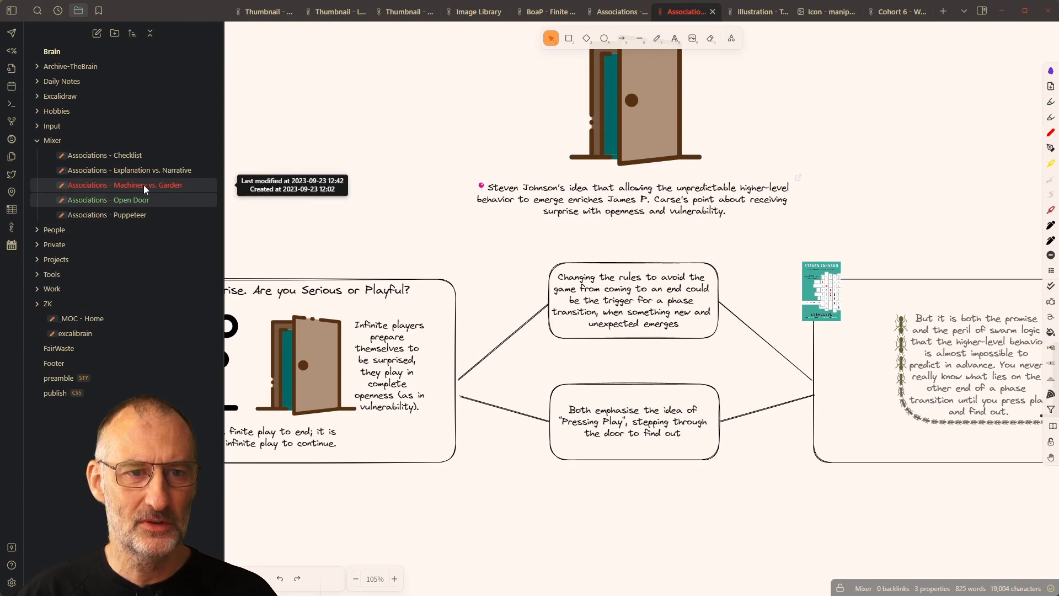
{"action": "left_click", "coordinate": [124, 184]}
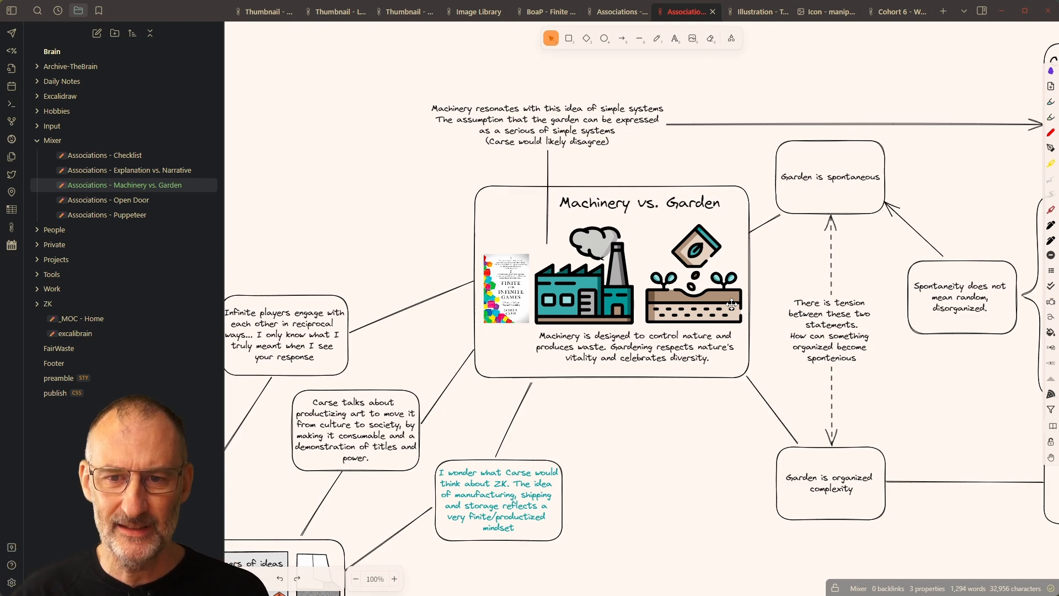
{"action": "mouse_move", "coordinate": [834, 293]}
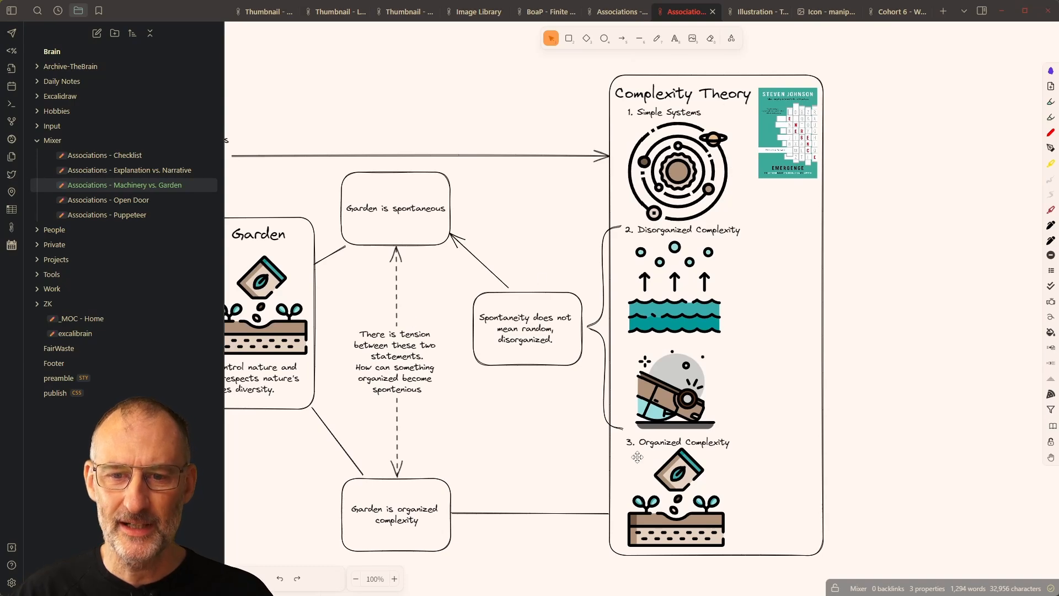
{"action": "mouse_move", "coordinate": [637, 419]}
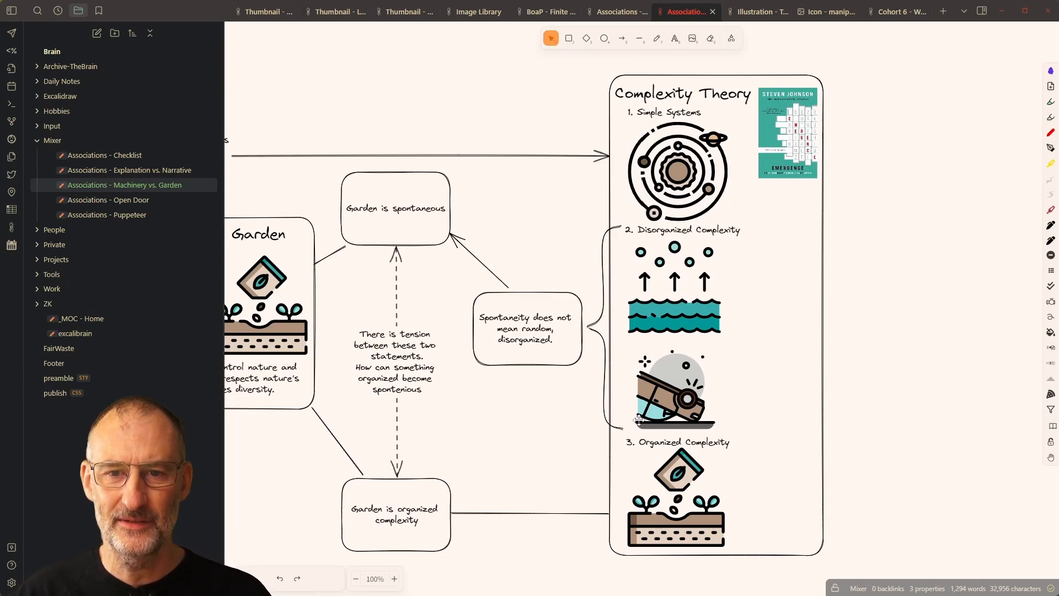
{"action": "left_click", "coordinate": [355, 578]}
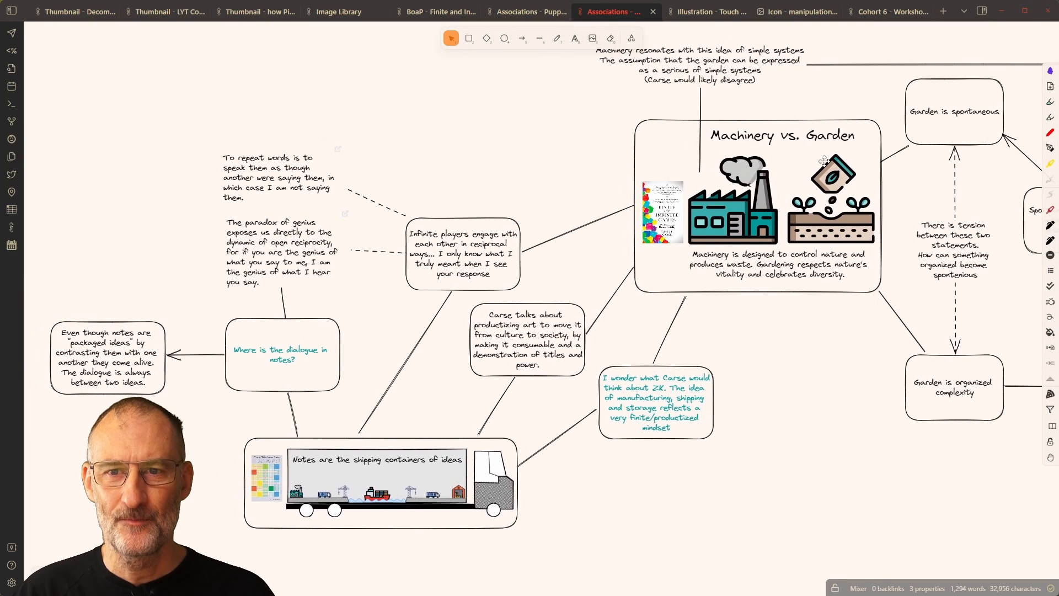
{"action": "mouse_move", "coordinate": [247, 545]}
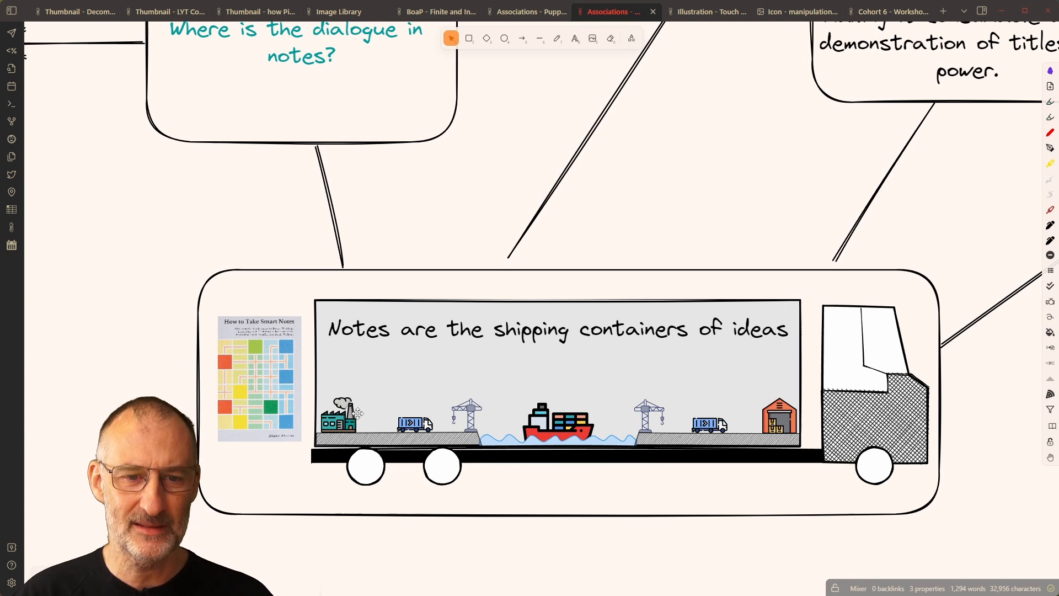
{"action": "mouse_move", "coordinate": [375, 417]}
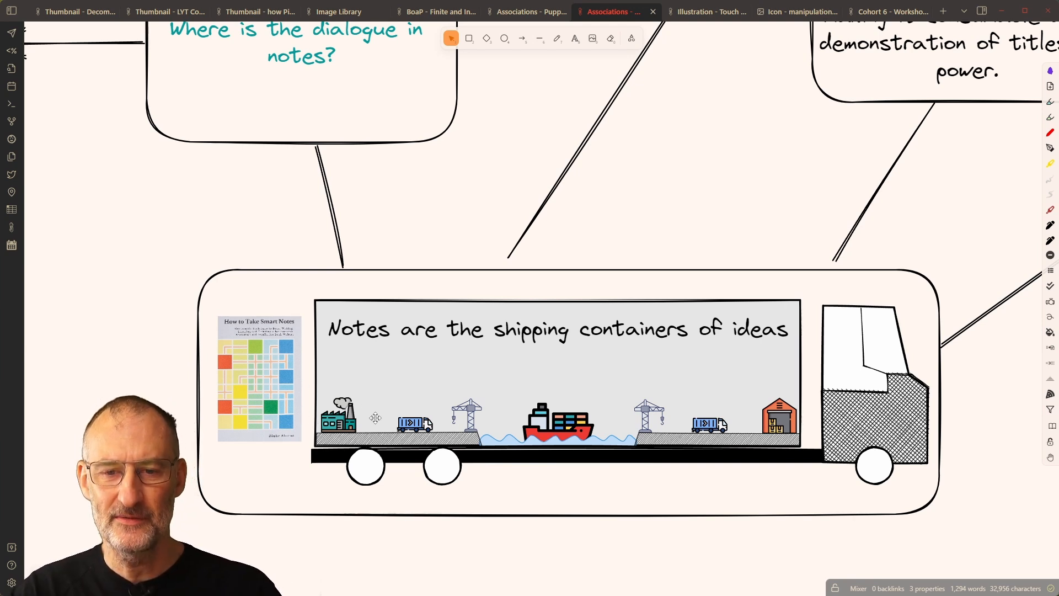
{"action": "scroll", "scroll_direction": "down", "scroll_amount": 3}
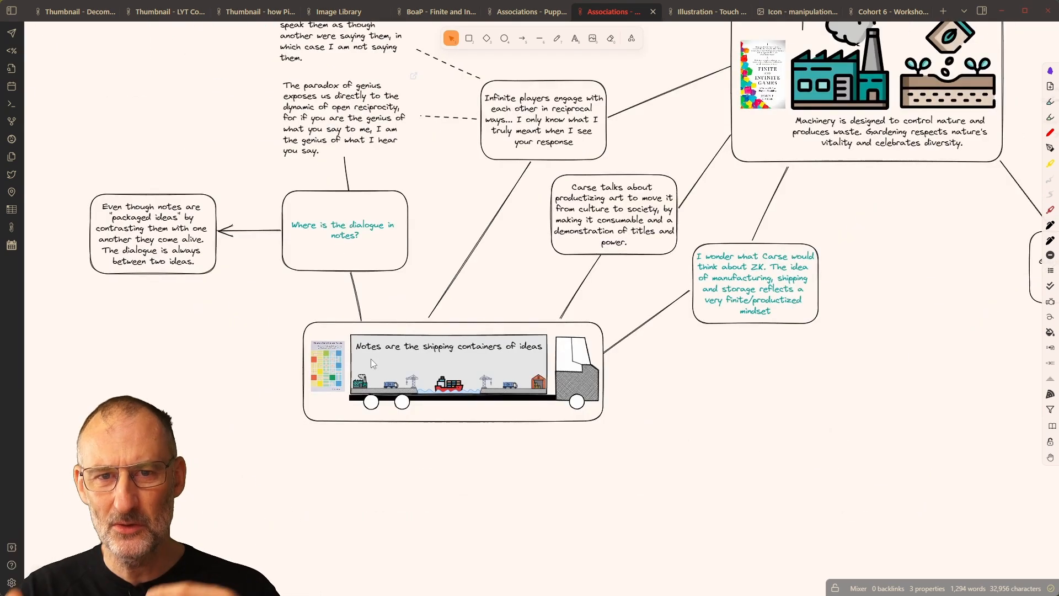
{"action": "scroll", "scroll_direction": "down", "scroll_amount": 3}
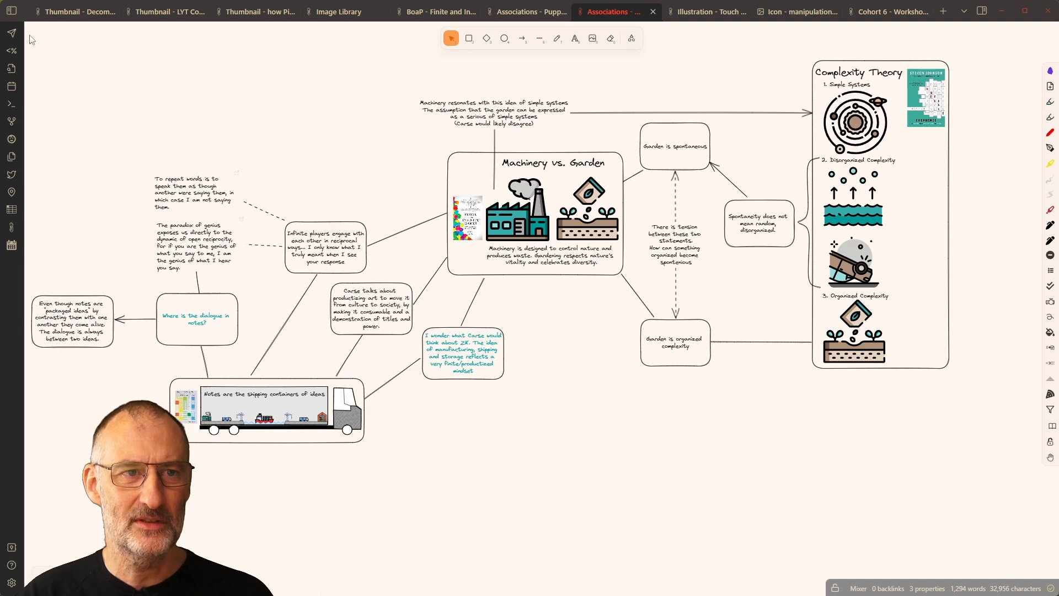
Reopen the left sidebar to show the file list for switching drawings
{"action": "left_click", "coordinate": [11, 10]}
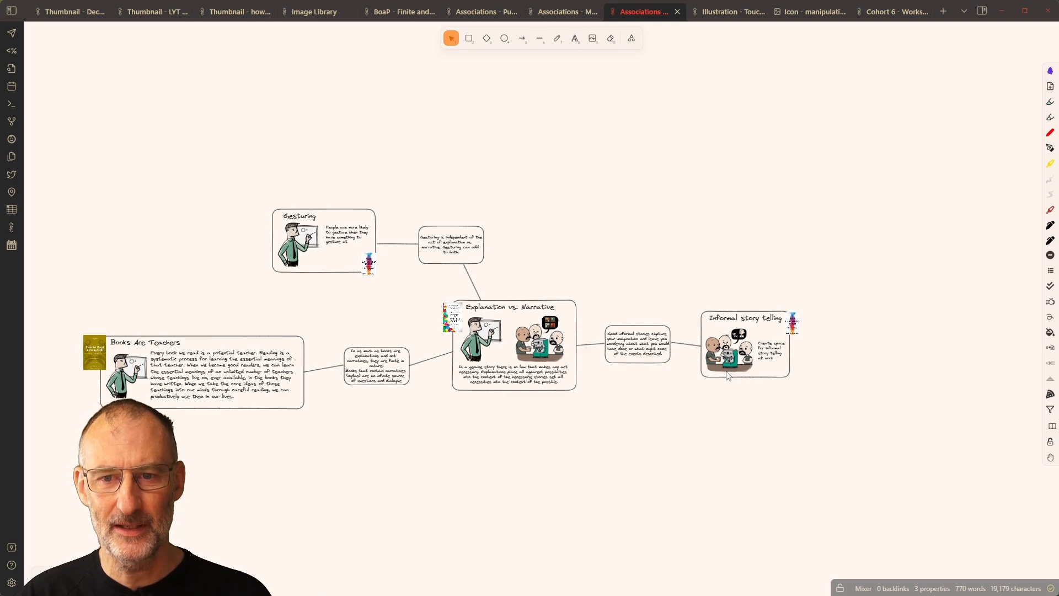
{"action": "mouse_move", "coordinate": [696, 359]}
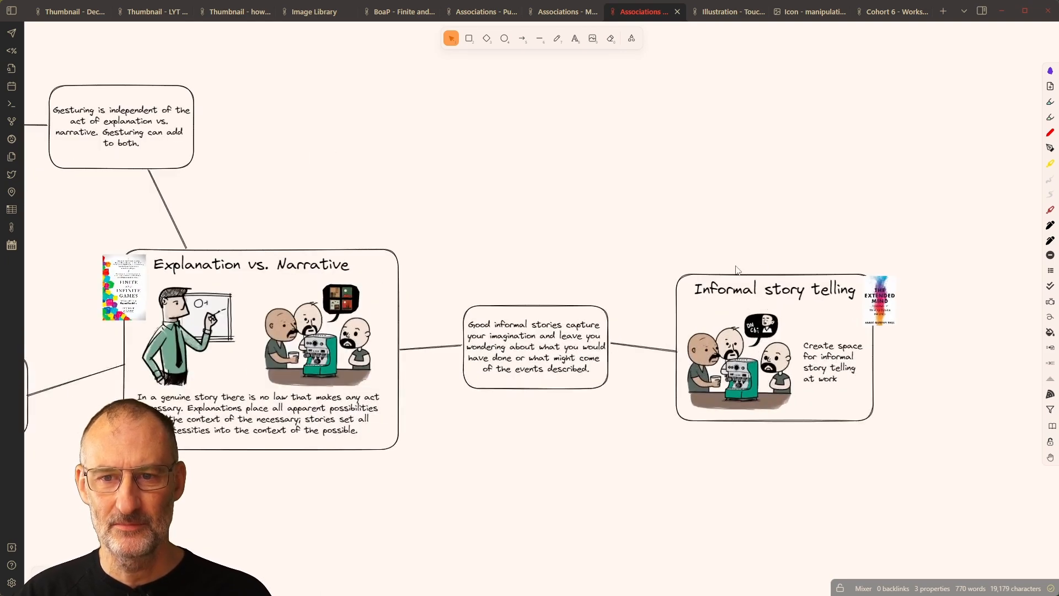
{"action": "mouse_move", "coordinate": [702, 253]}
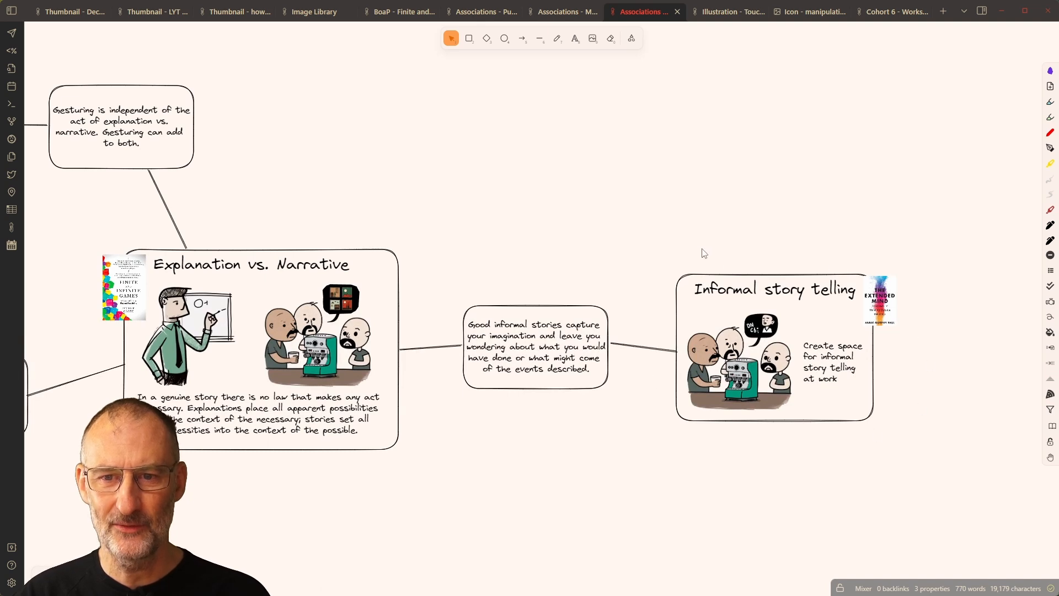
{"action": "mouse_move", "coordinate": [454, 219]}
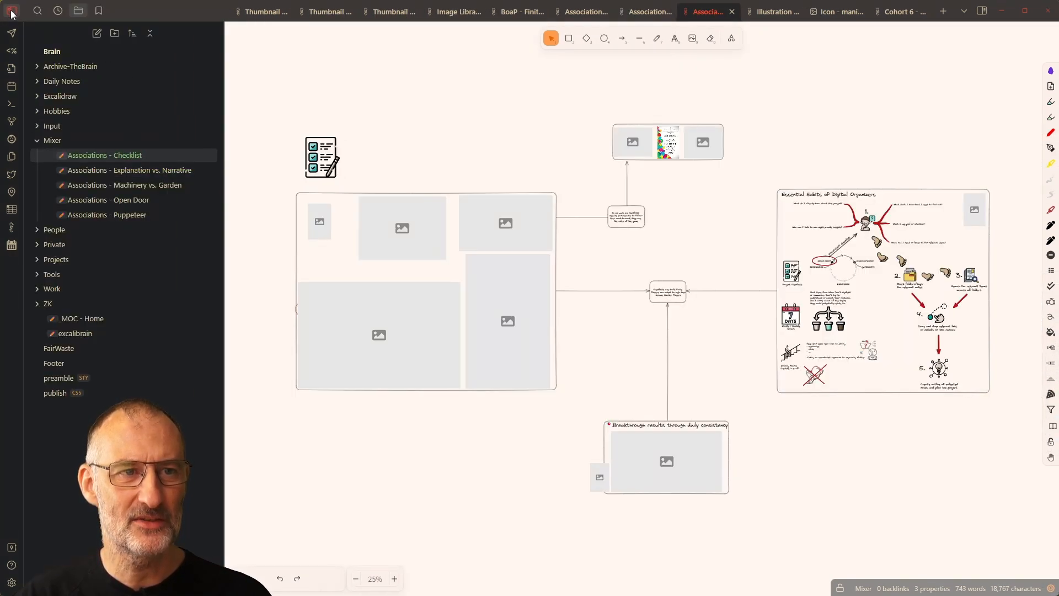
Collapse the sidebar, zoom over the Checklist canvas, then switch to the Finite and Infinite Games tab
{"action": "left_click", "coordinate": [11, 10]}
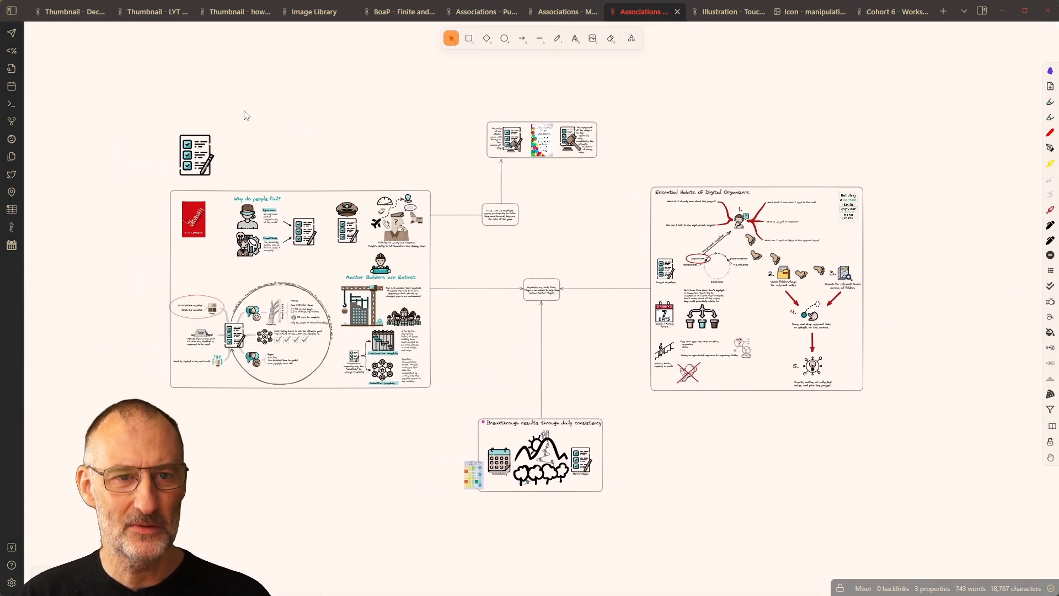
{"action": "mouse_move", "coordinate": [614, 370]}
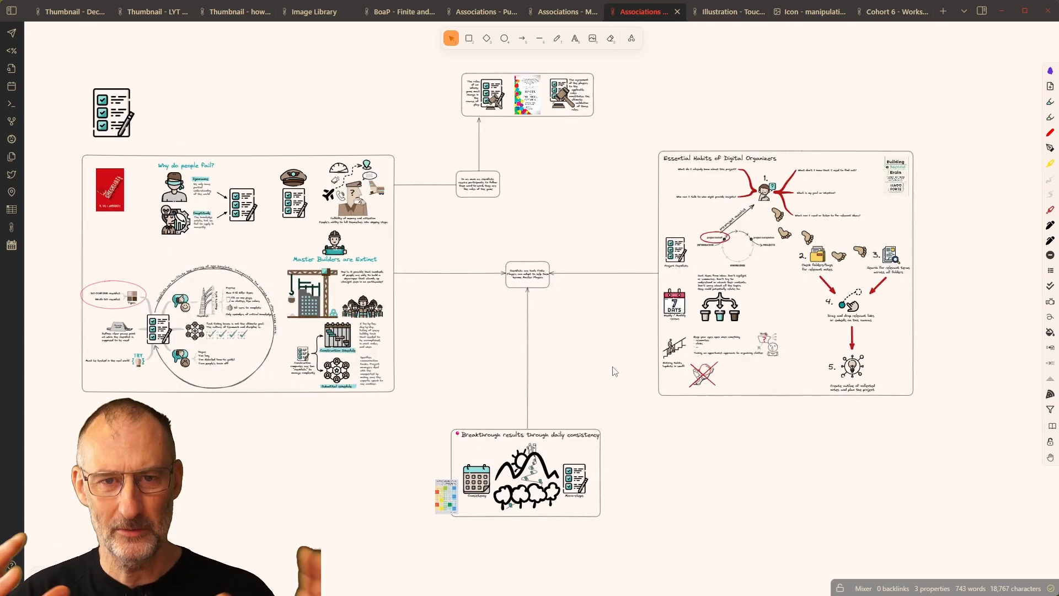
{"action": "mouse_move", "coordinate": [596, 324]}
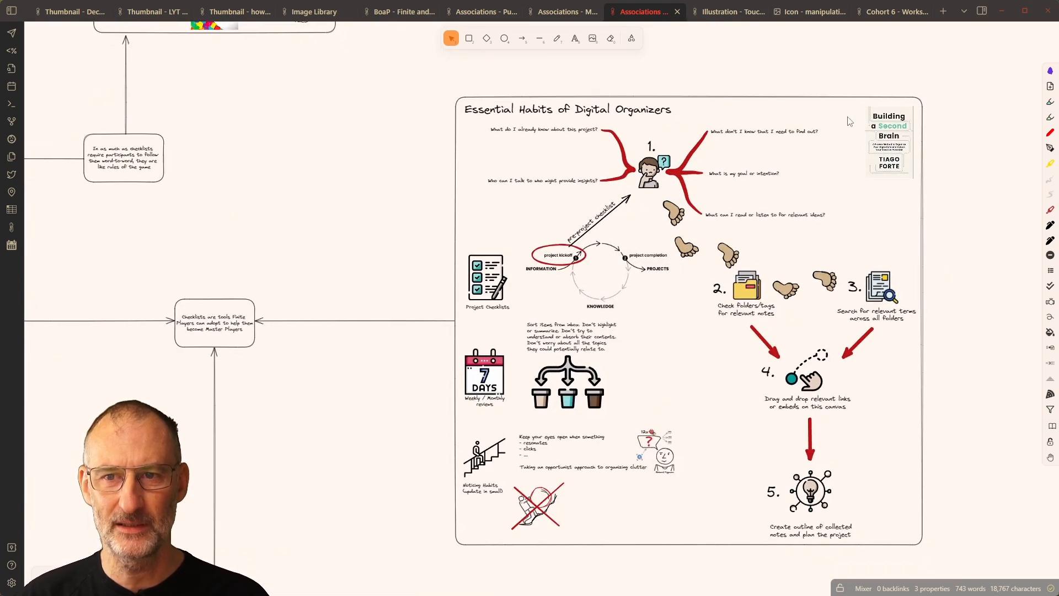
{"action": "mouse_move", "coordinate": [504, 288]}
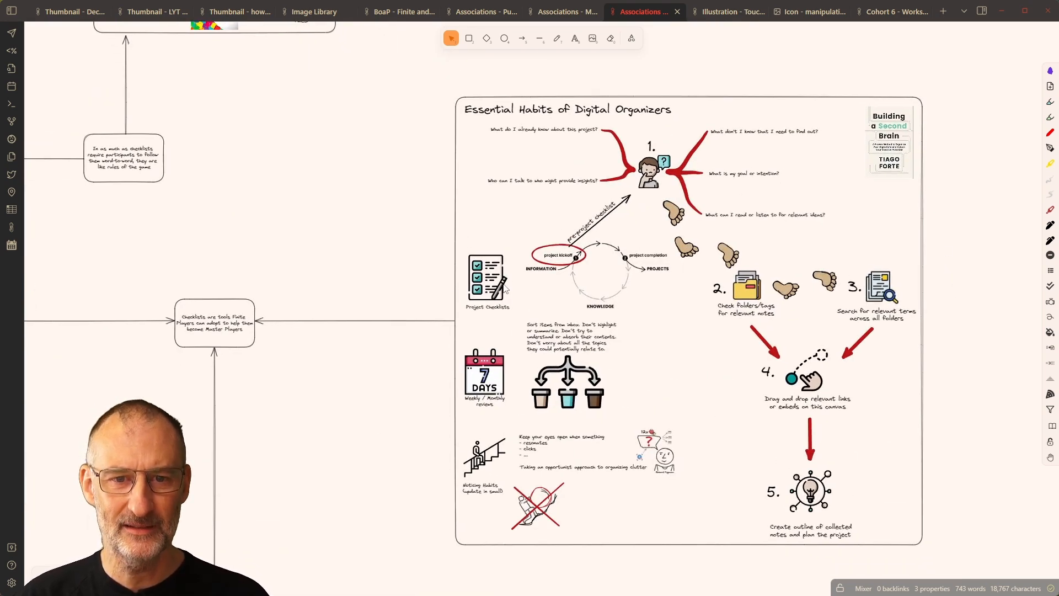
{"action": "scroll", "scroll_direction": "down", "scroll_amount": 3}
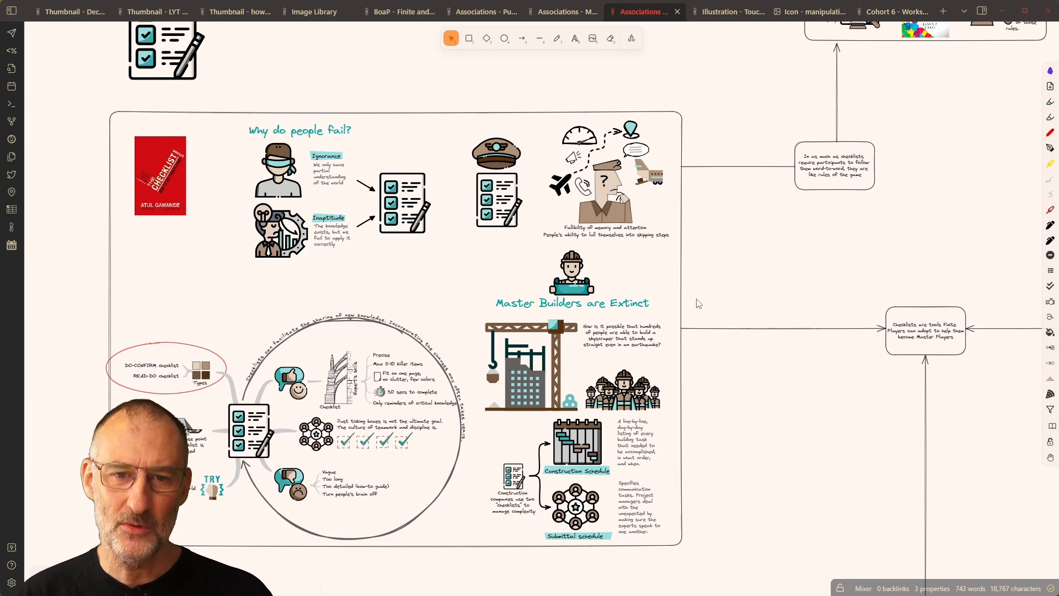
{"action": "mouse_move", "coordinate": [819, 235]}
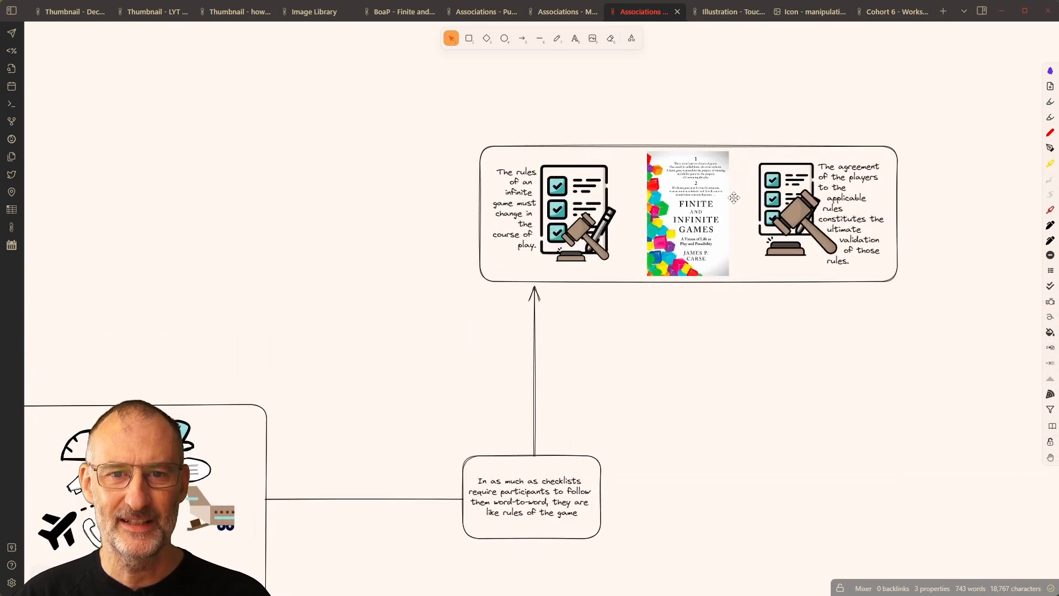
{"action": "left_click", "coordinate": [402, 12]}
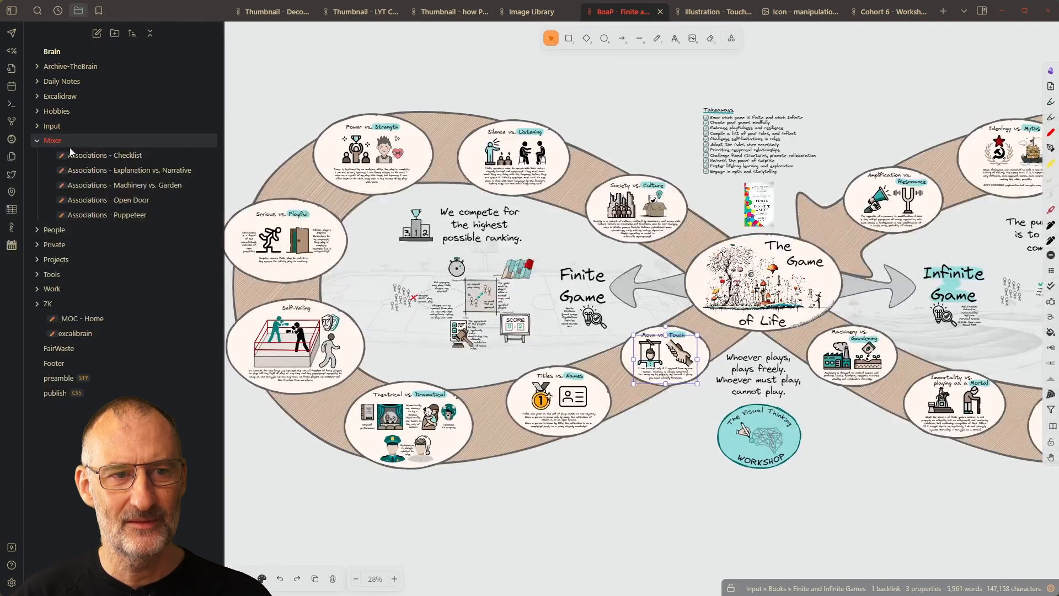
{"action": "mouse_move", "coordinate": [121, 159]}
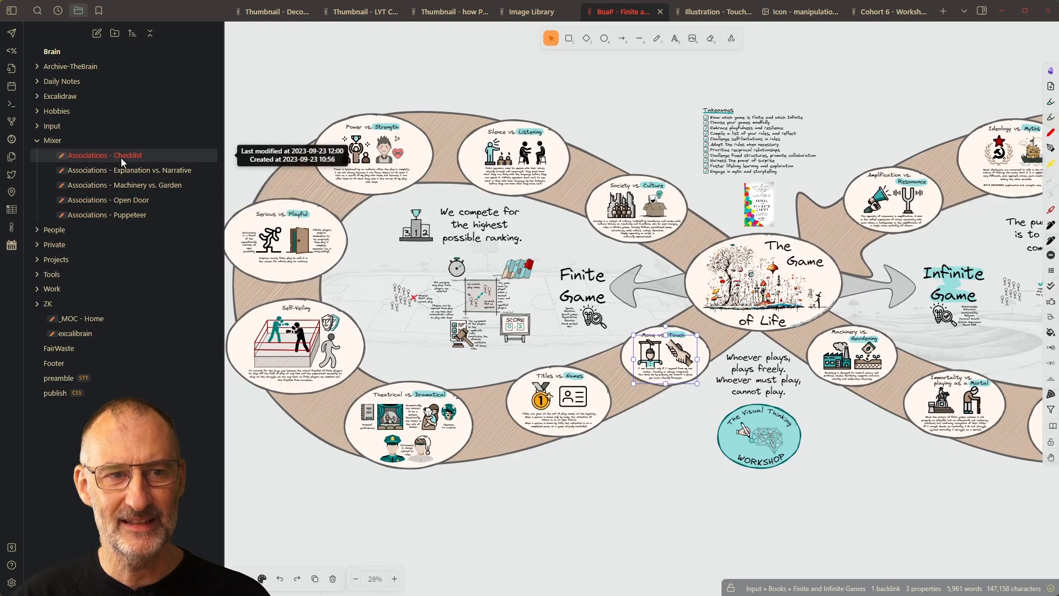
{"action": "mouse_move", "coordinate": [106, 214]}
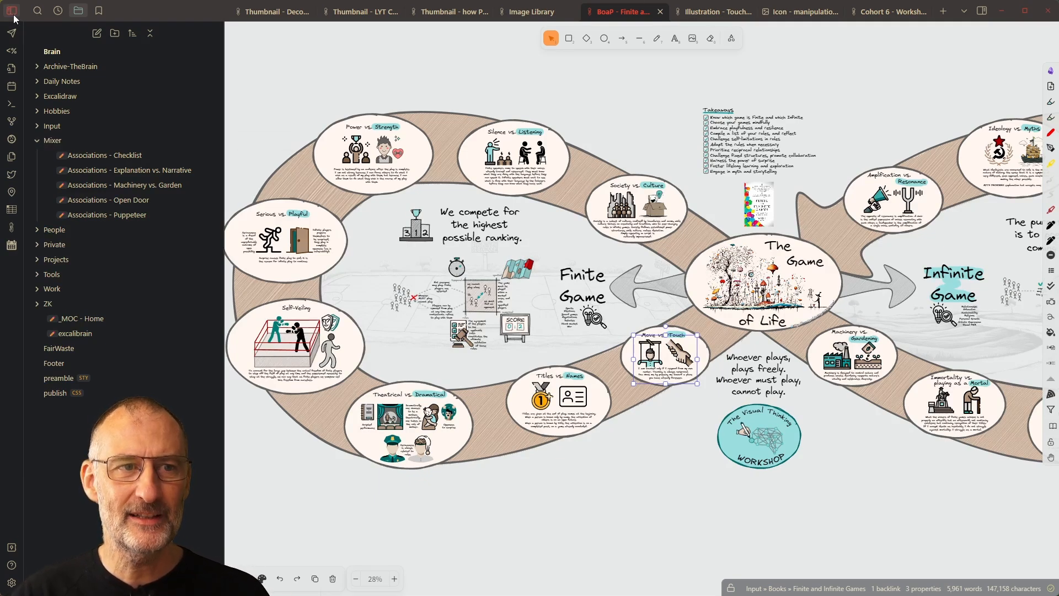
Collapse the file list so the Cohort 6 Visual Thinking Workshop schedule fills the window
{"action": "left_click", "coordinate": [888, 12]}
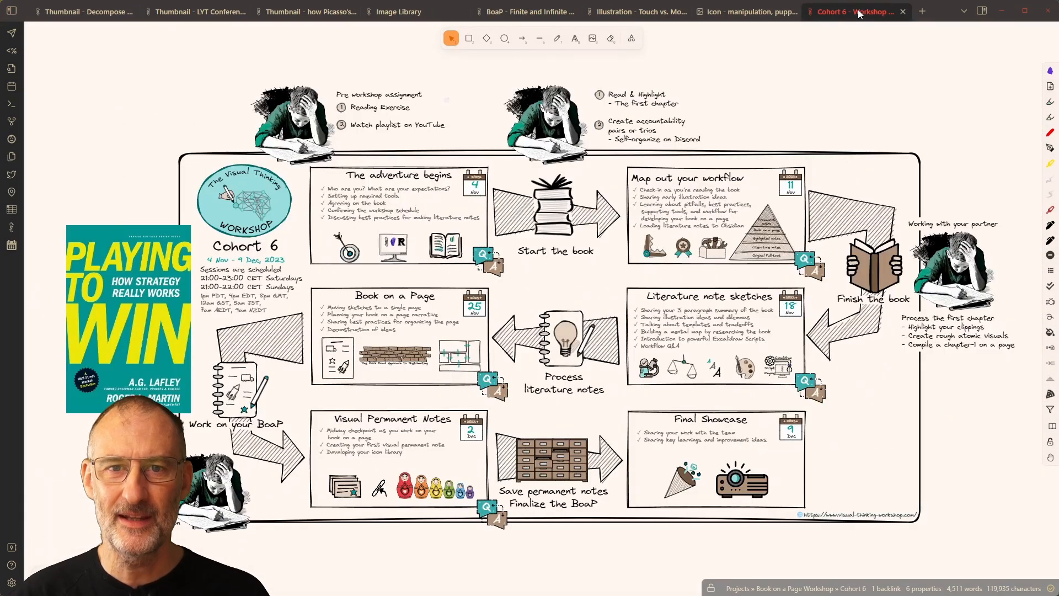